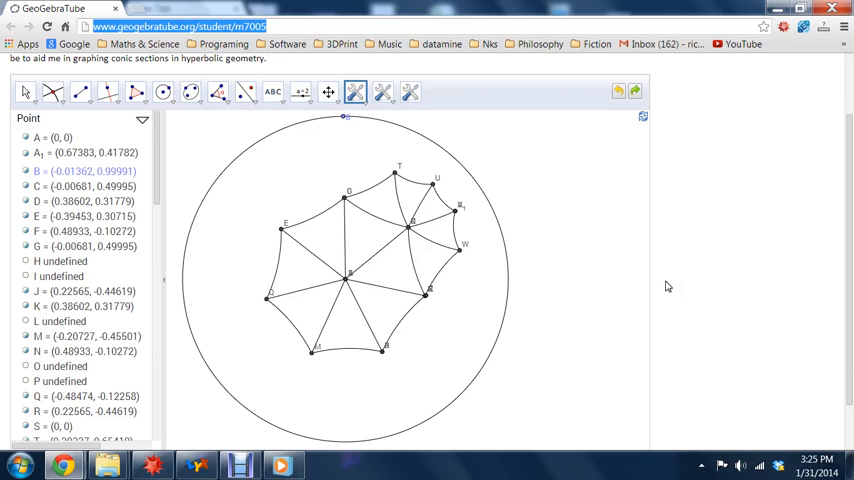
mouse_move(155, 8)
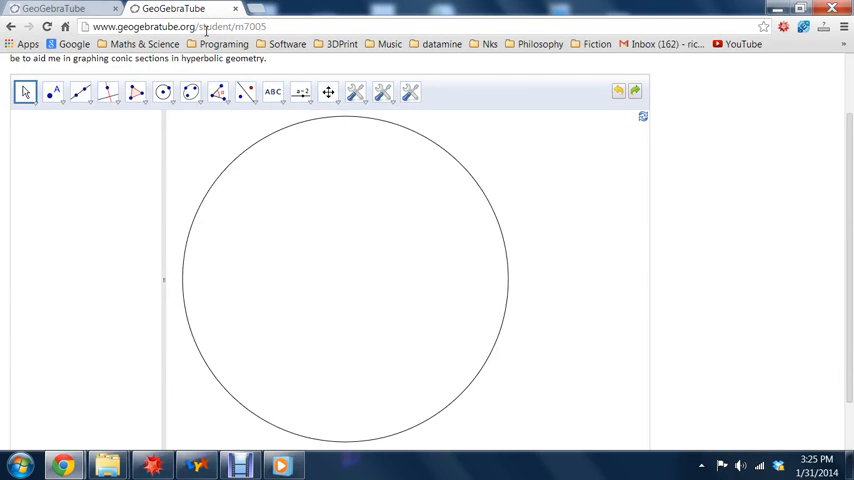
Step: Place point A and draw a hyperbolic circle centred at A through new point B
scroll(down, 3)
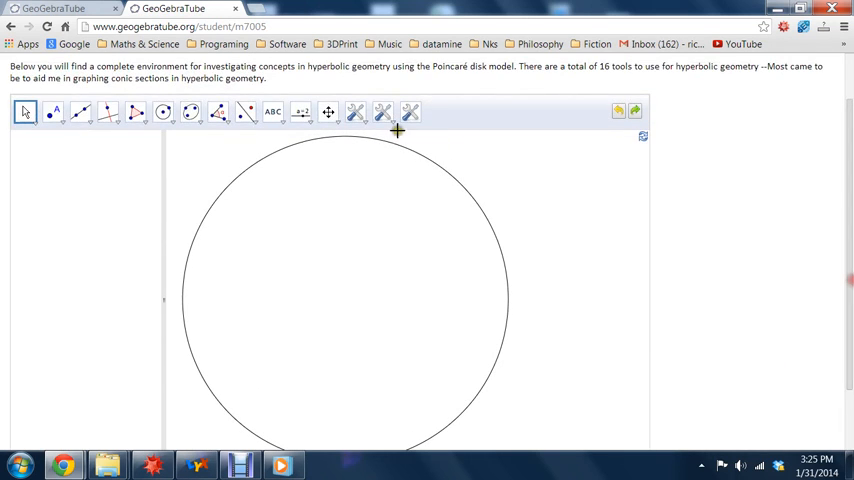
click(52, 111)
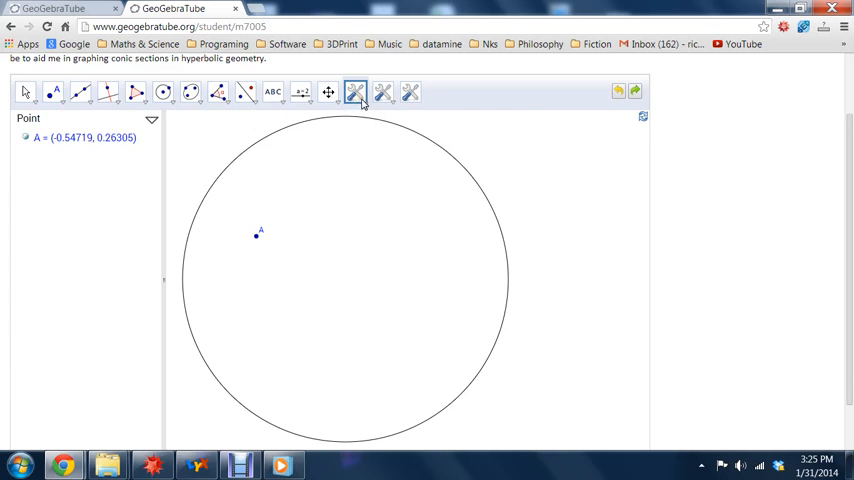
click(354, 92)
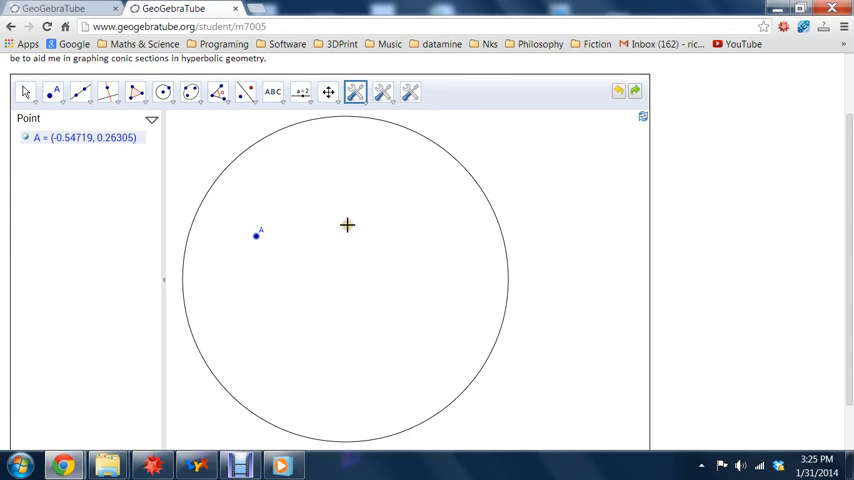
click(348, 225)
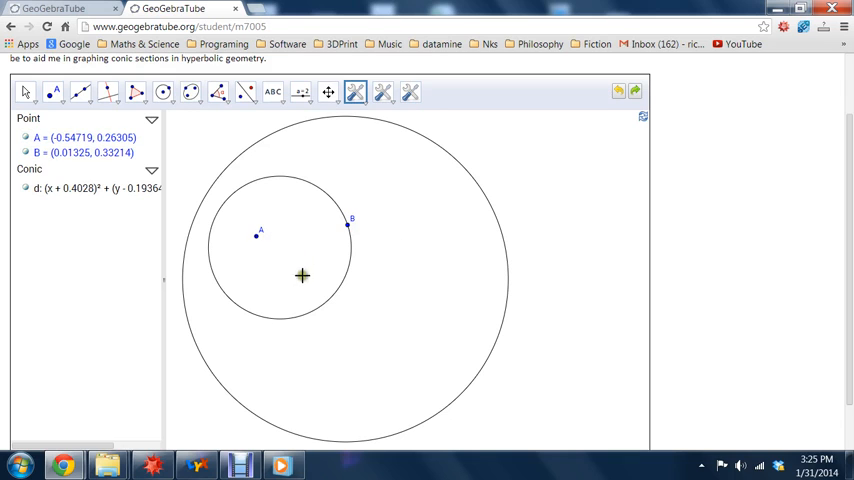
mouse_move(296, 271)
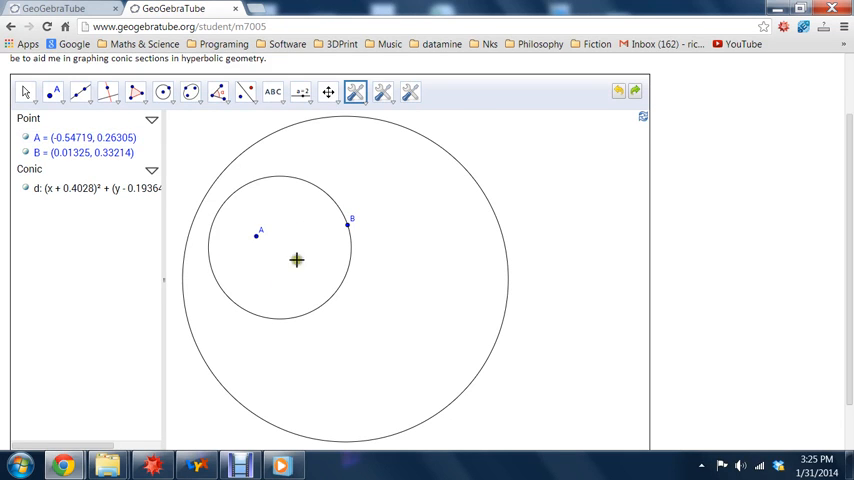
mouse_move(229, 243)
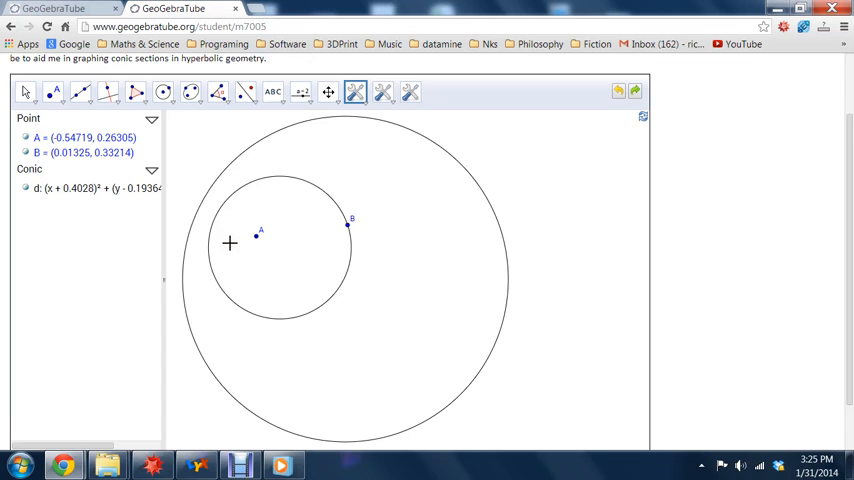
mouse_move(246, 210)
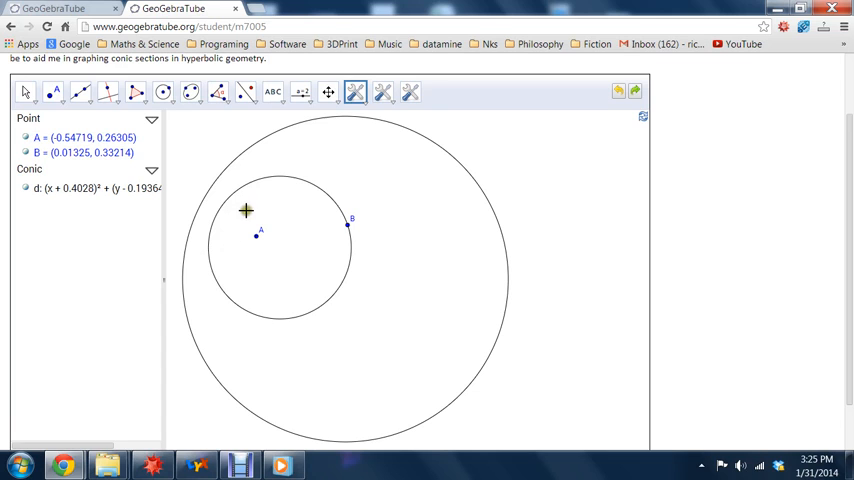
mouse_move(350, 118)
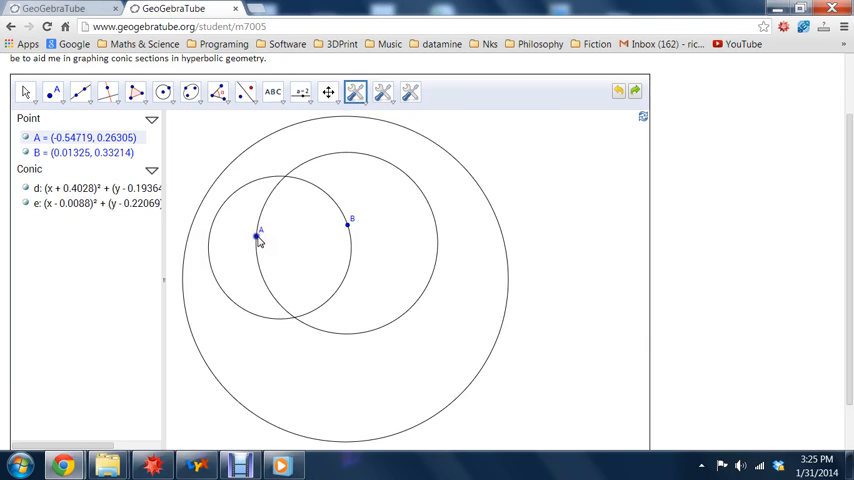
mouse_move(163, 92)
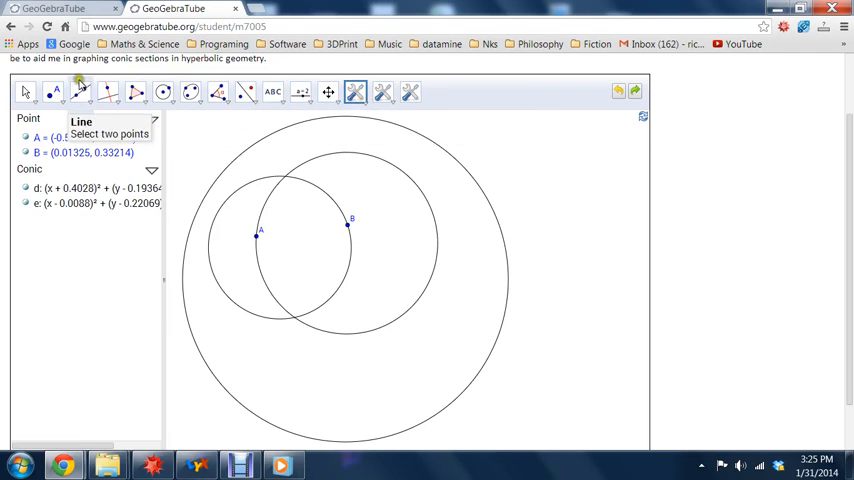
Step: Mark the circles' intersections C and D, then draw a hyperbolic line through A and B
click(55, 92)
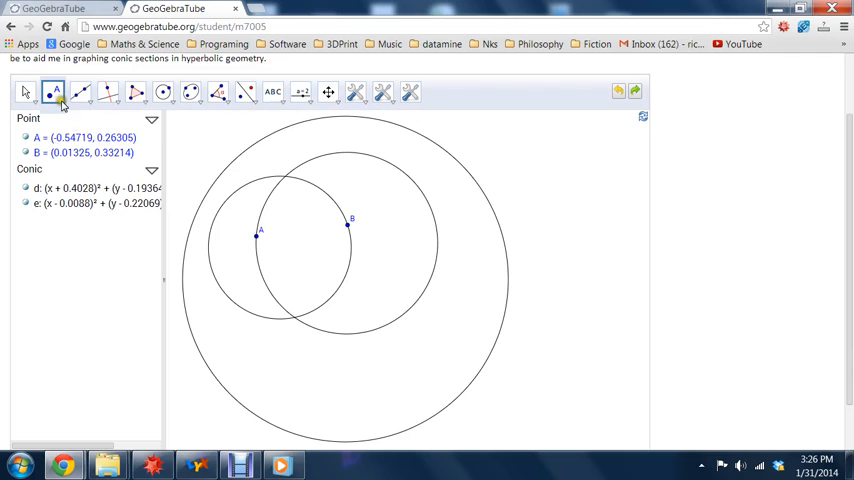
click(56, 92)
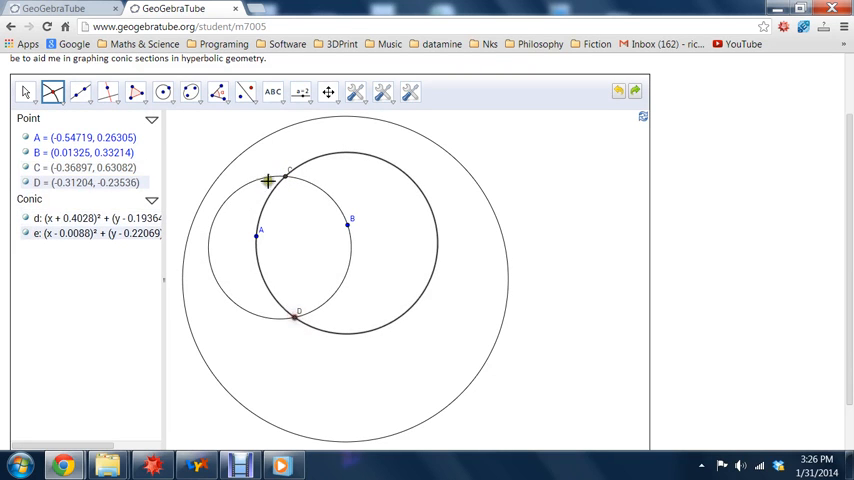
click(355, 91)
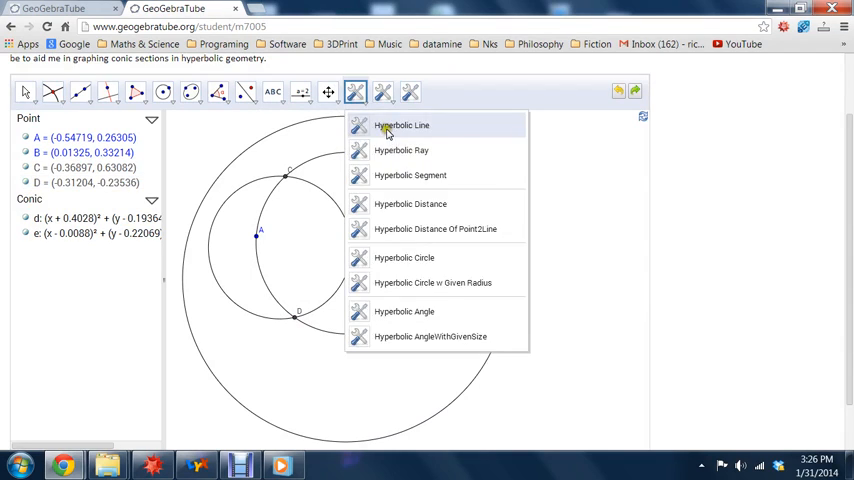
click(401, 125)
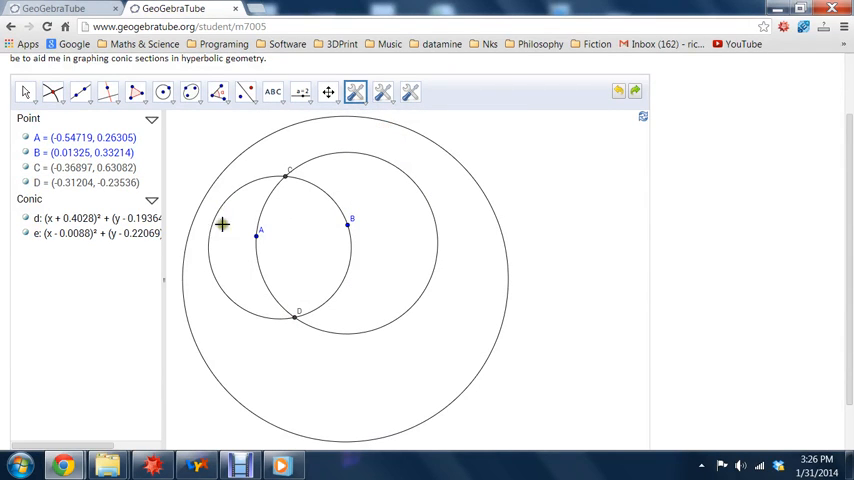
click(258, 235)
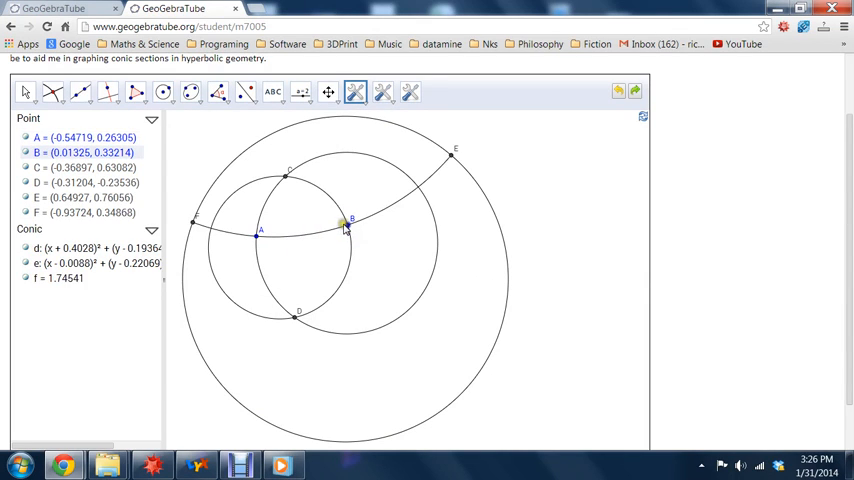
click(285, 178)
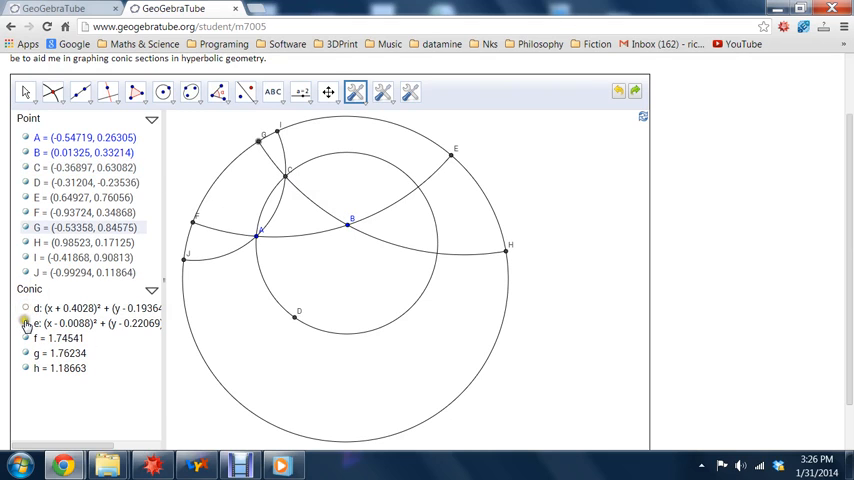
Step: Hide construction circle e in the Algebra view
click(25, 323)
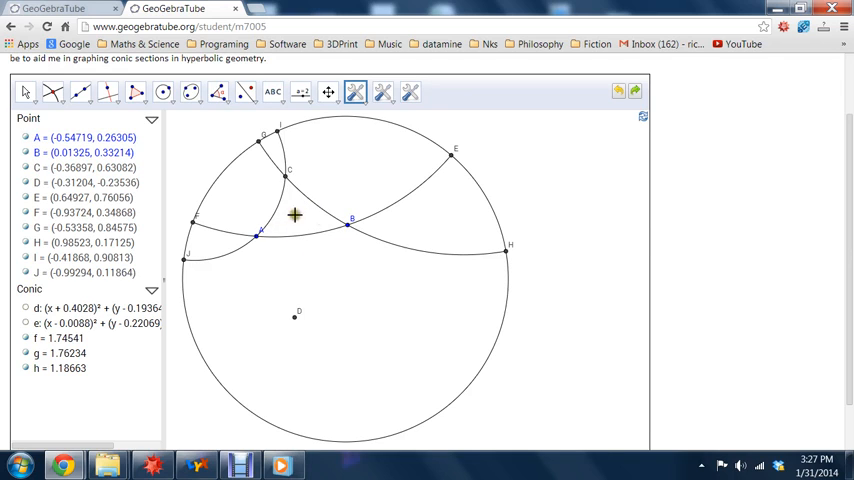
mouse_move(333, 244)
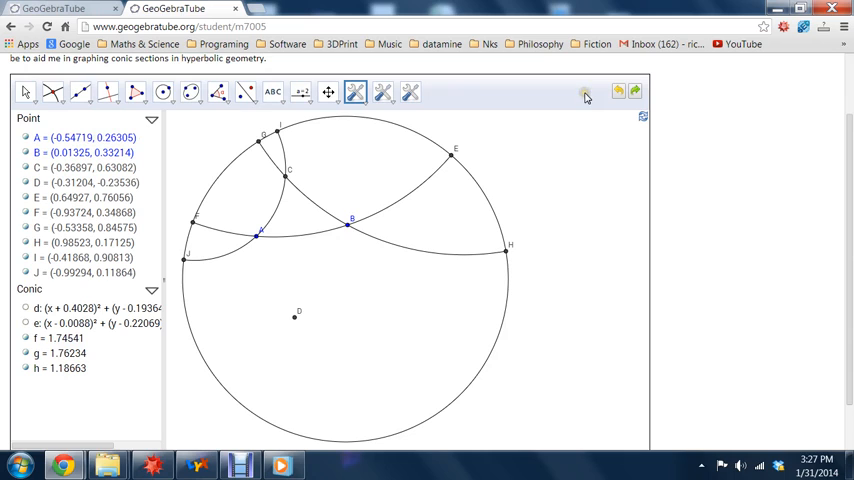
mouse_move(653, 270)
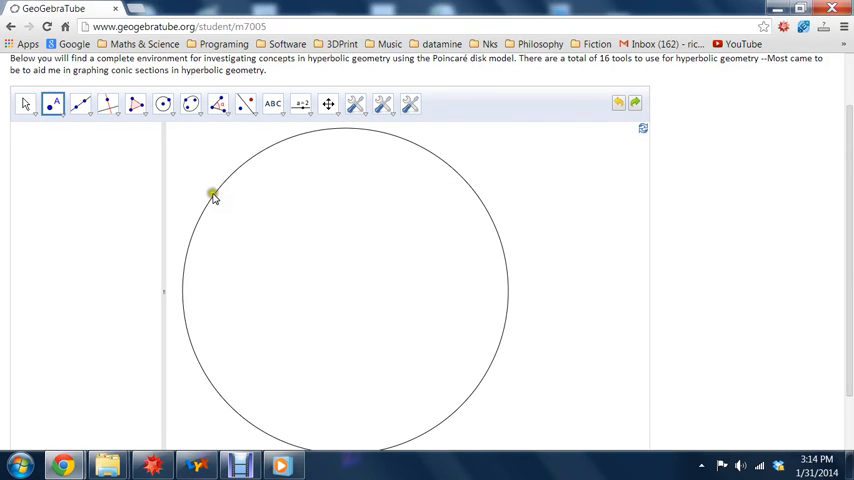
mouse_move(212, 194)
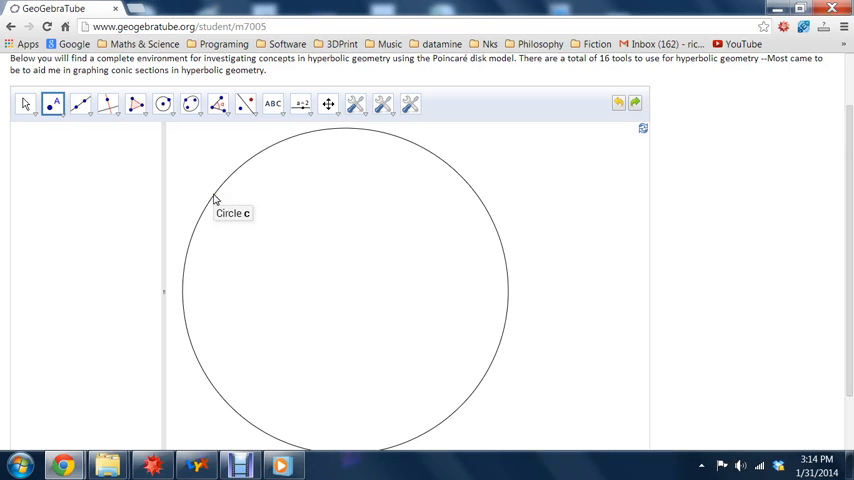
mouse_move(54, 104)
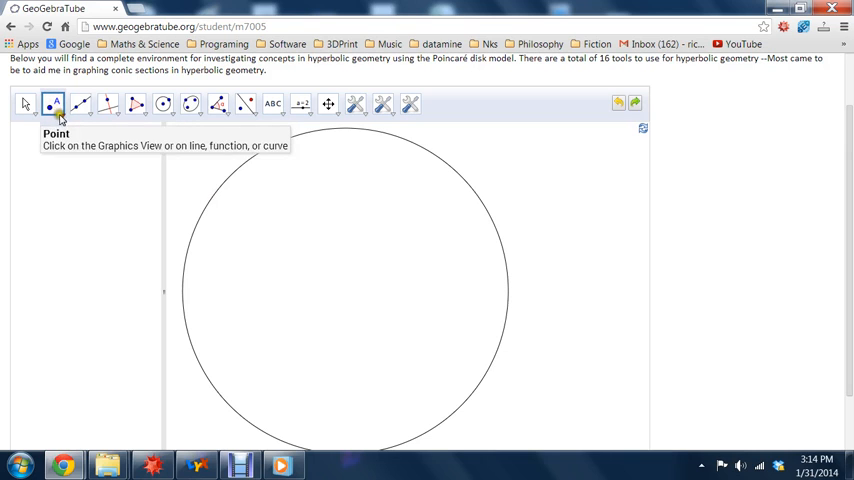
Step: Mark centre point A, draw a radius segment to boundary point B, and add midpoint C
click(54, 104)
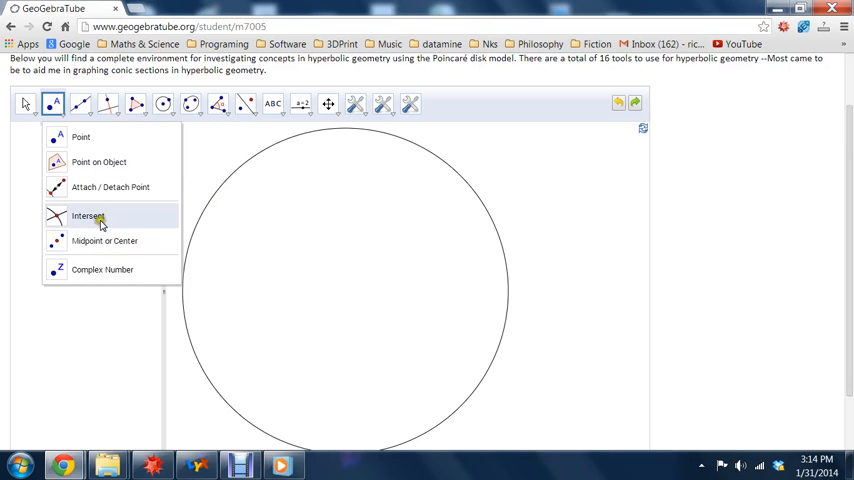
mouse_move(110, 187)
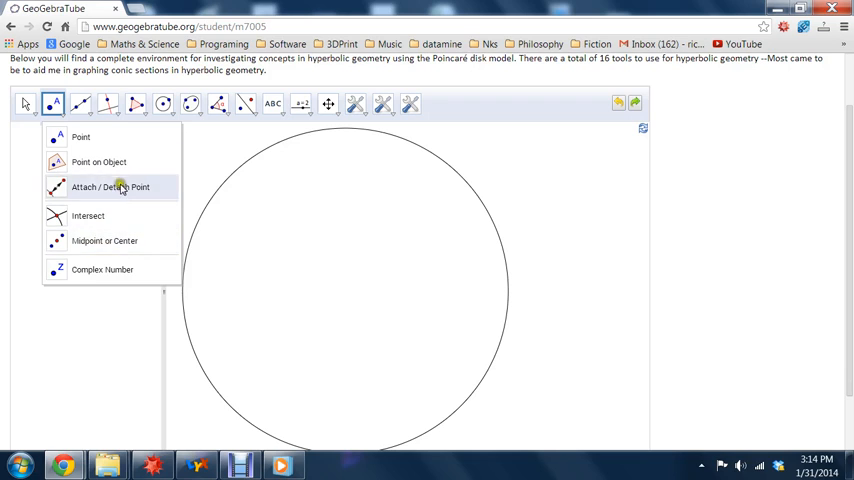
mouse_move(124, 245)
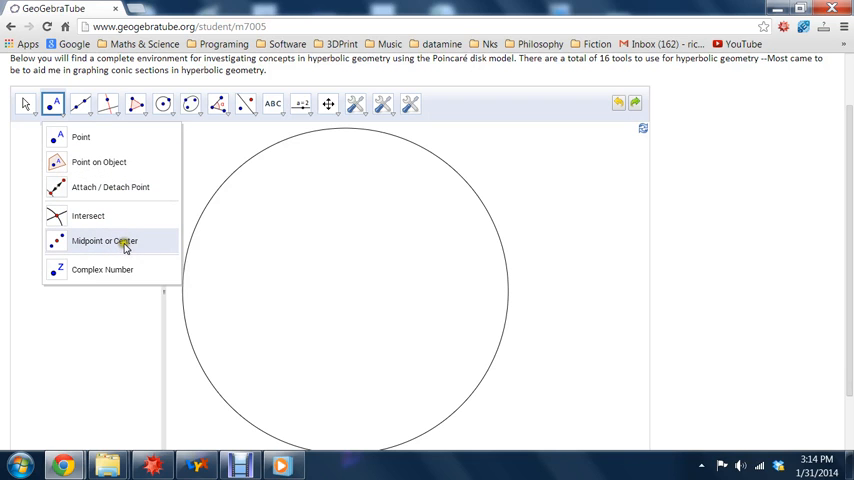
click(104, 241)
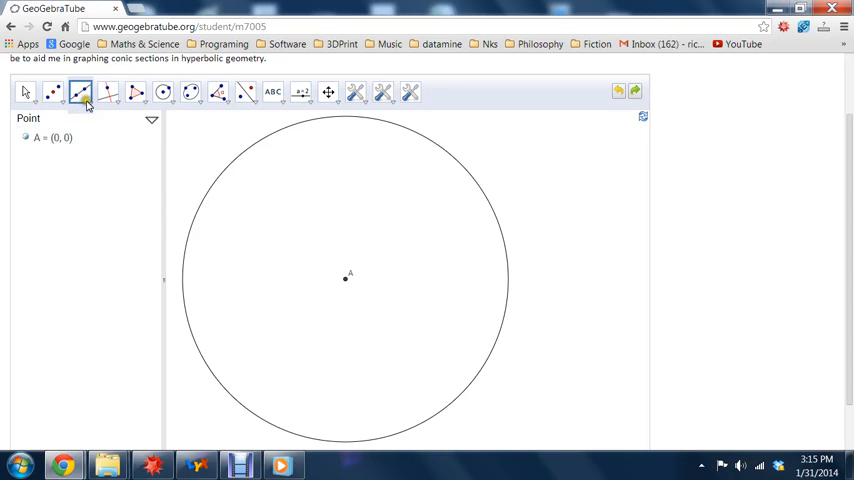
click(82, 92)
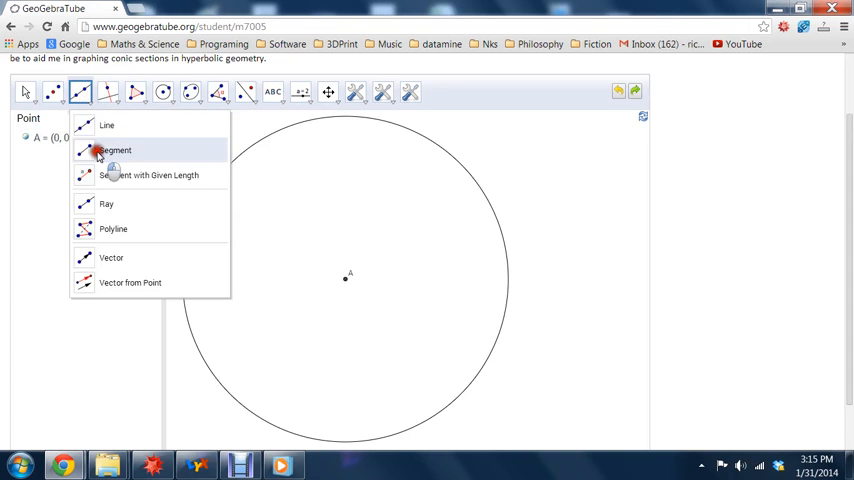
click(115, 150)
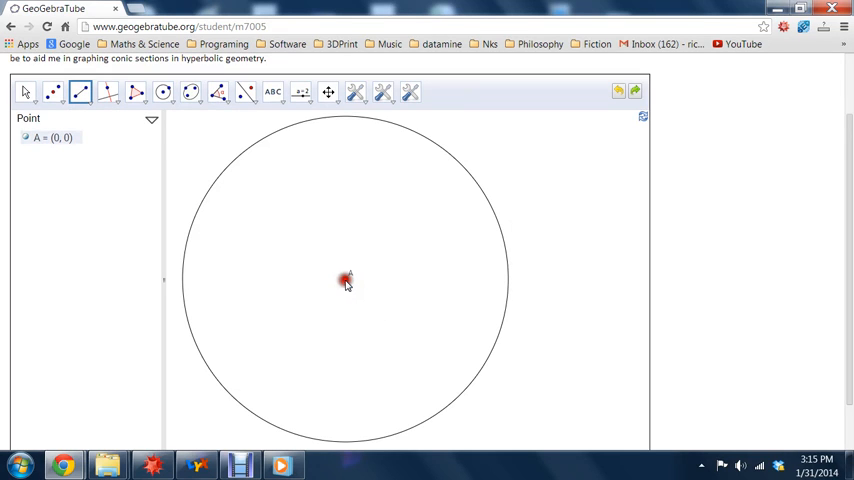
drag(345, 280, 507, 280)
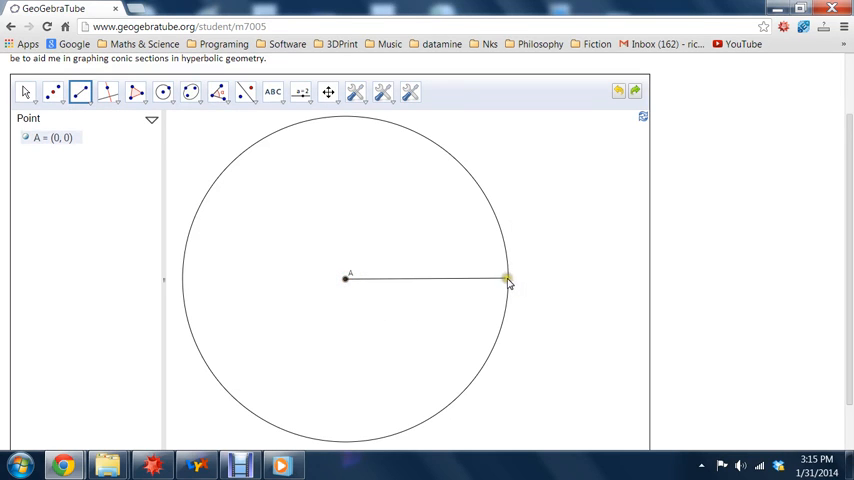
click(508, 278)
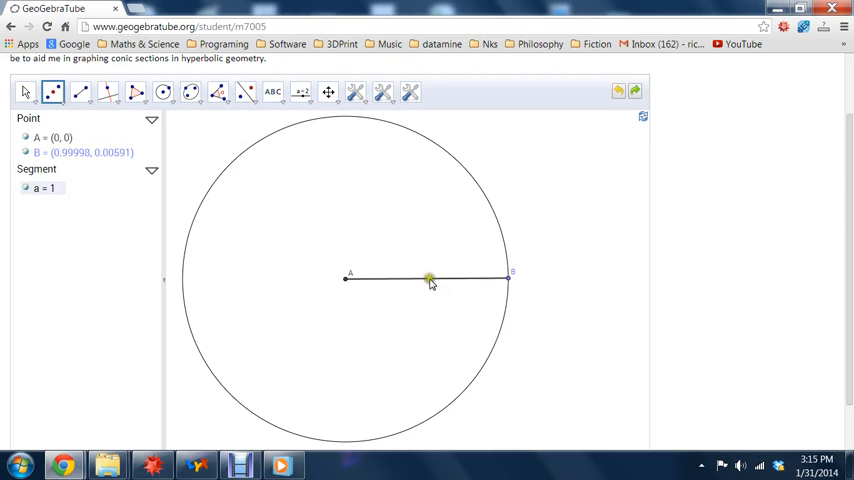
click(427, 278)
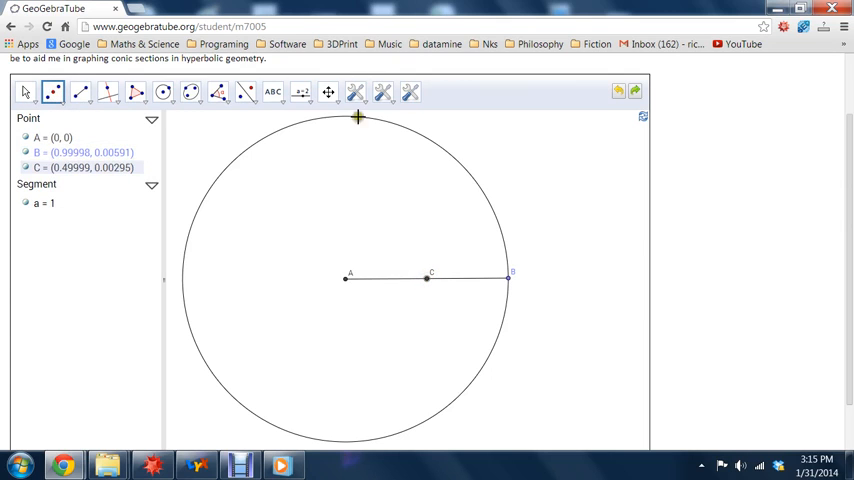
click(355, 91)
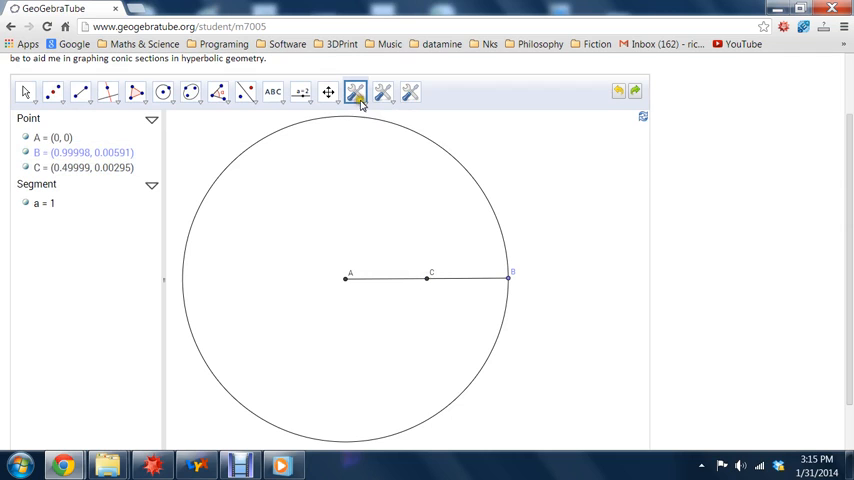
Step: Draw hyperbolic circles centred at A through C and centred at C through A
click(355, 92)
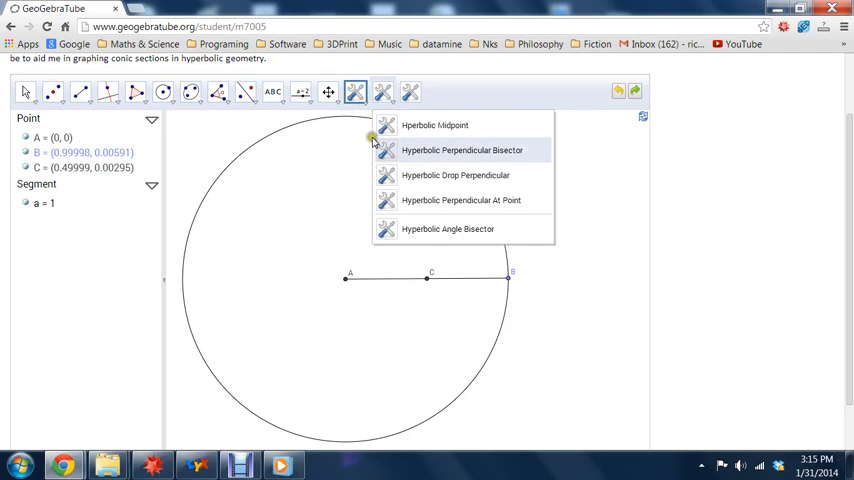
click(382, 92)
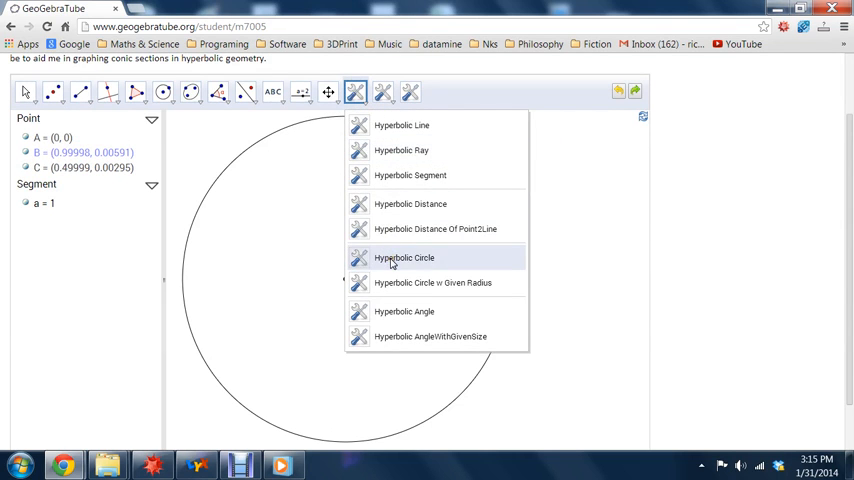
click(404, 258)
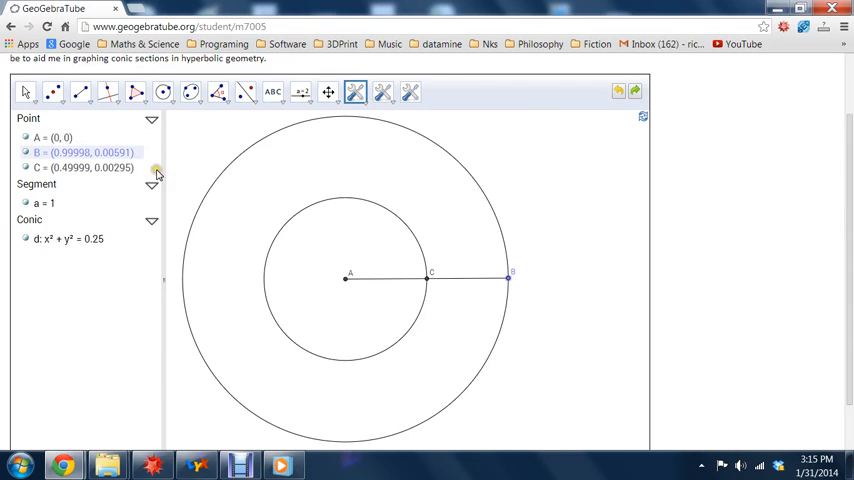
mouse_move(156, 173)
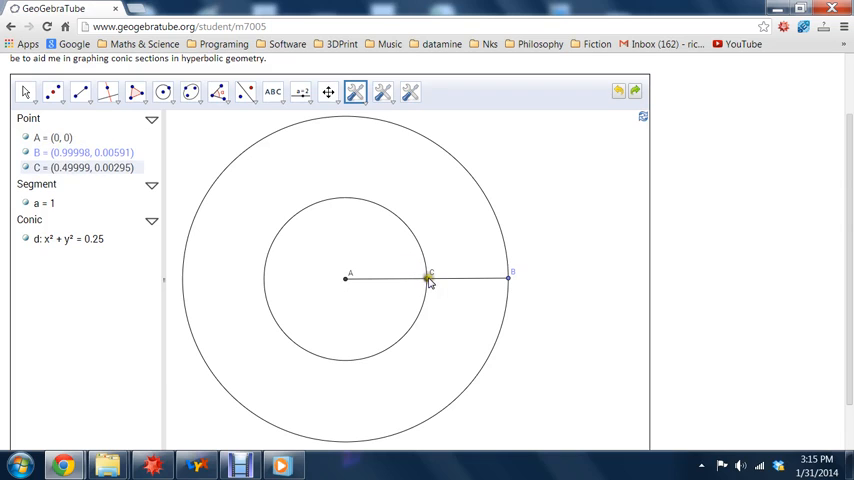
click(427, 278)
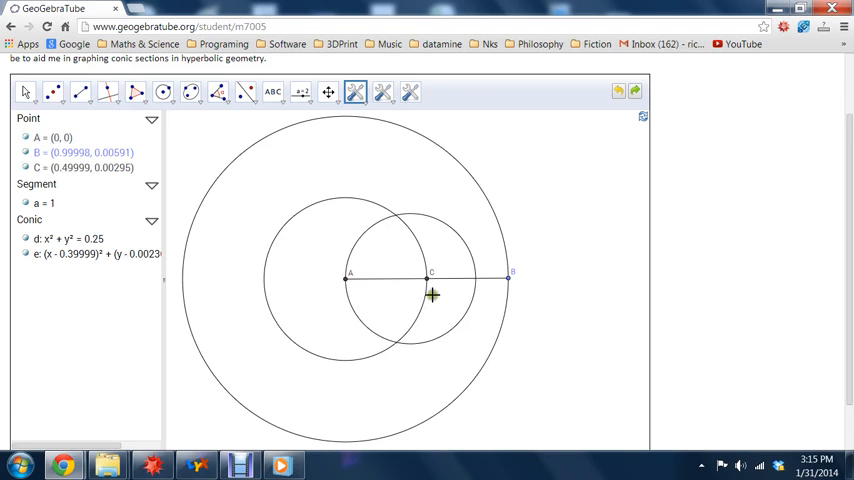
mouse_move(417, 387)
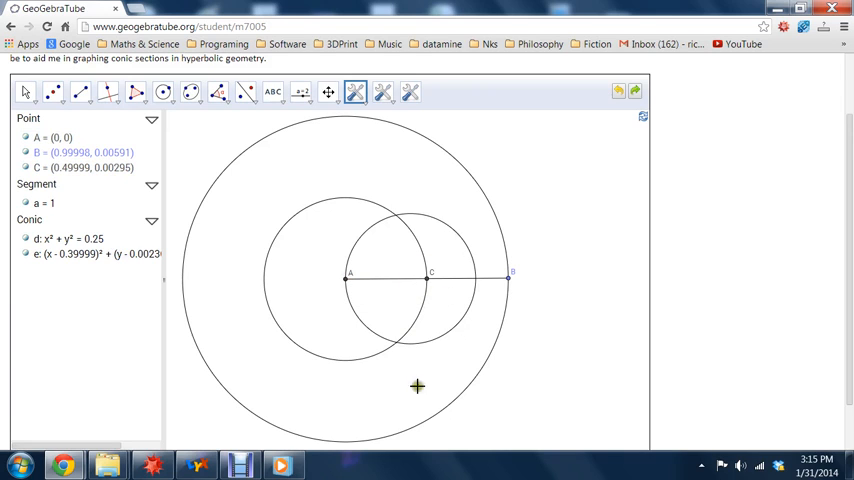
mouse_move(447, 305)
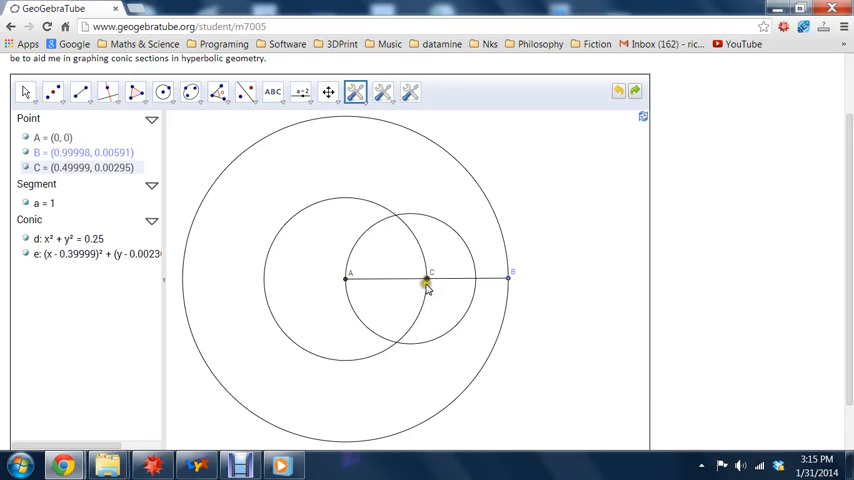
mouse_move(430, 278)
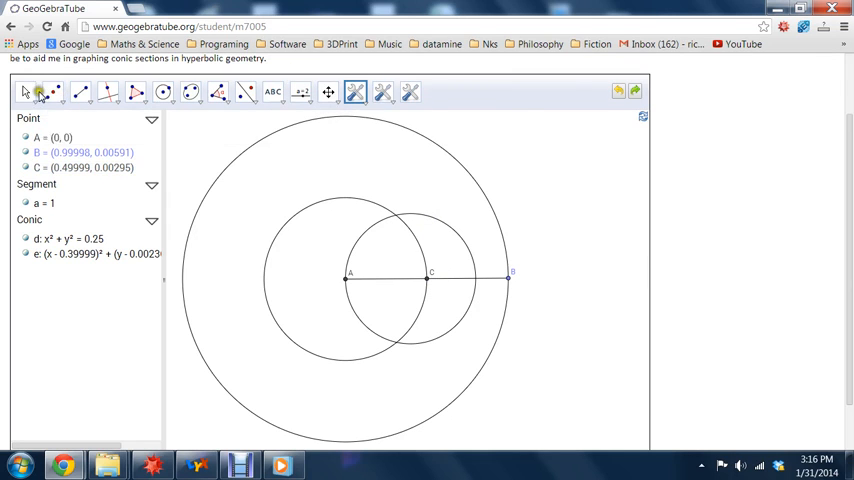
Step: Hide radius segment a and boundary point B using the Algebra view toggles
click(24, 92)
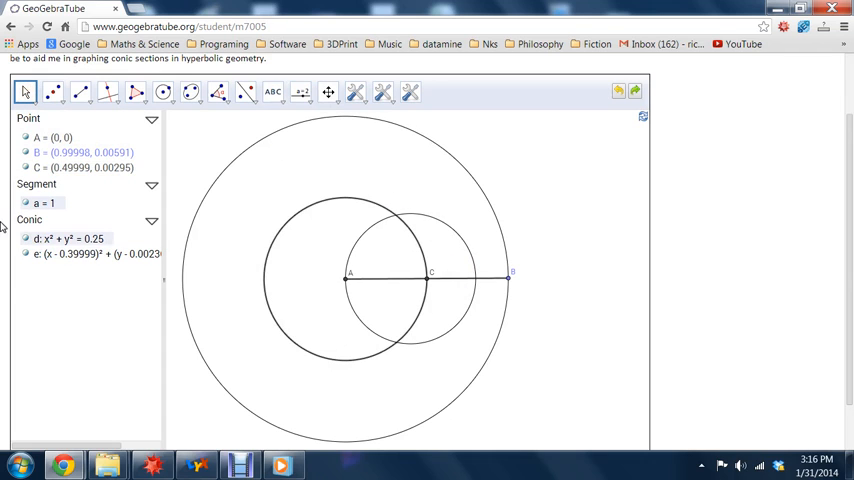
click(26, 203)
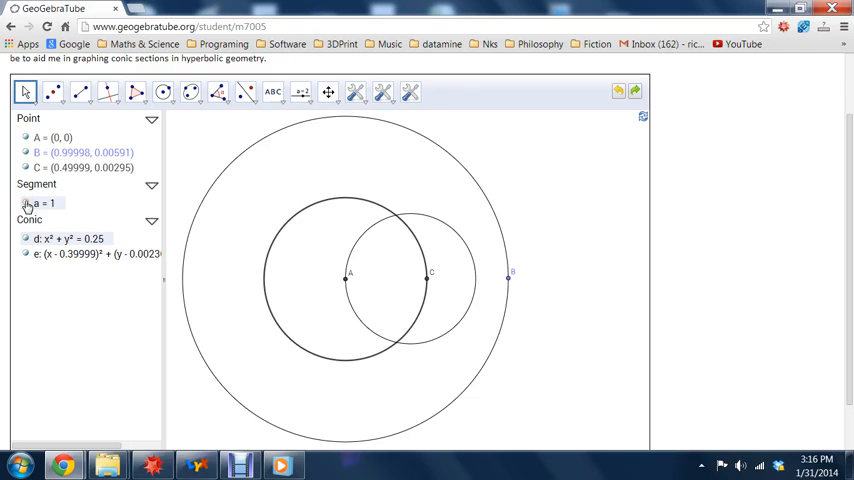
click(25, 152)
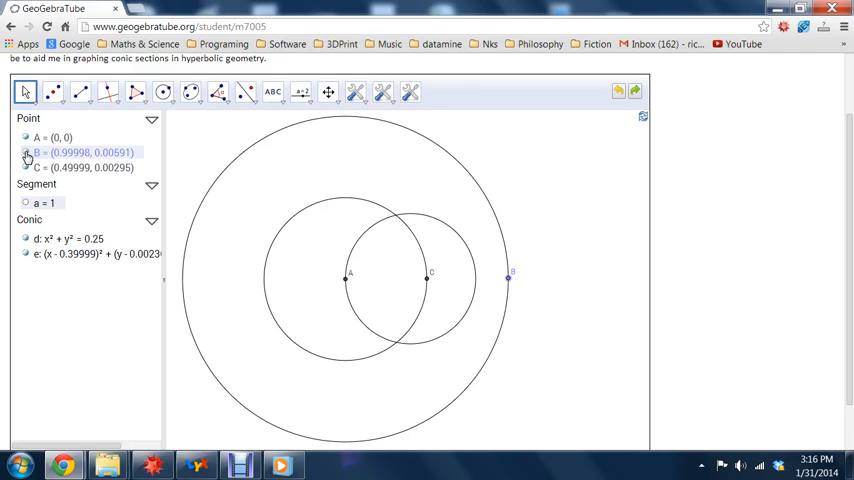
click(26, 152)
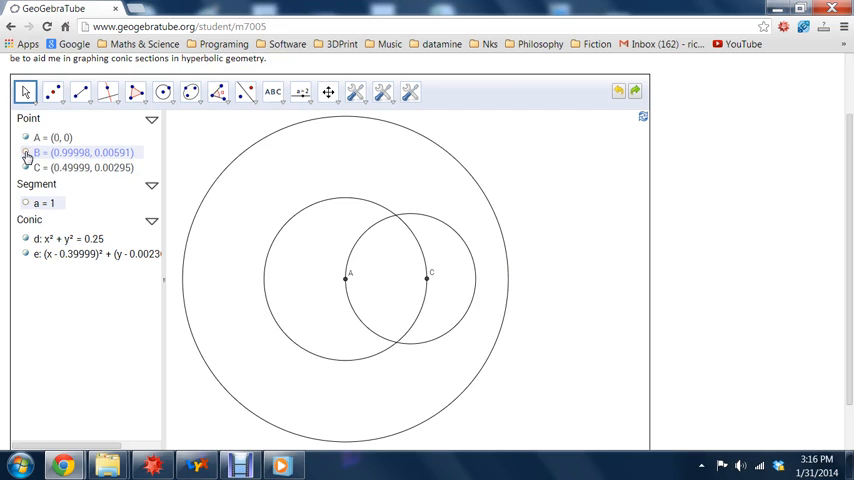
mouse_move(345, 85)
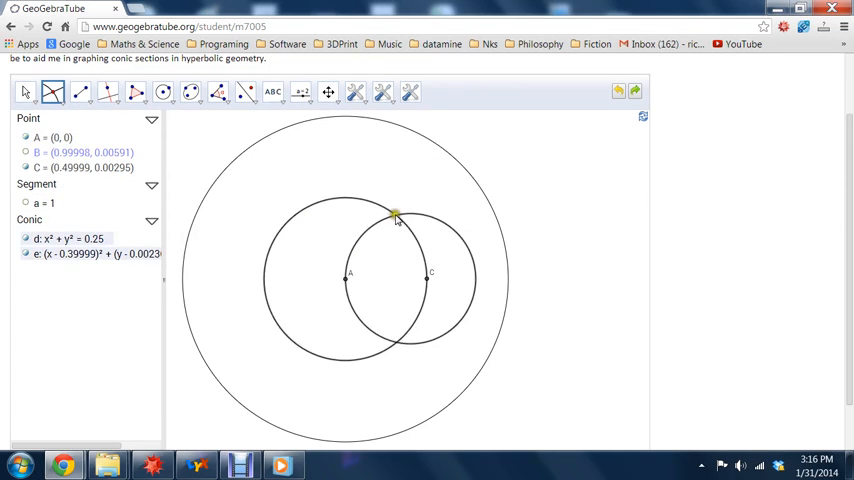
Step: Mark circle crossing points D through I around the inner circle
click(395, 216)
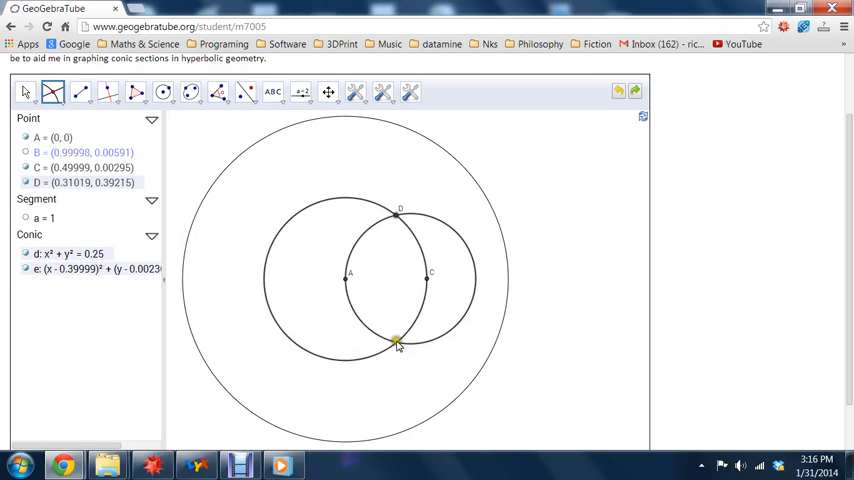
click(398, 343)
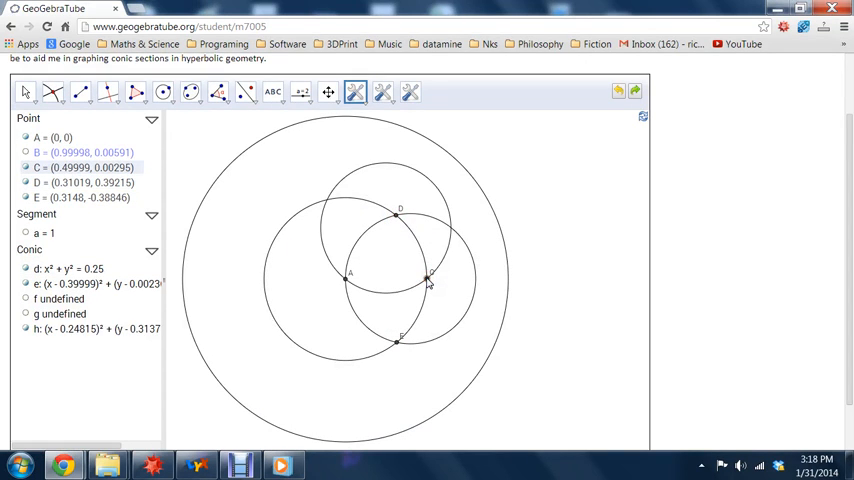
click(52, 91)
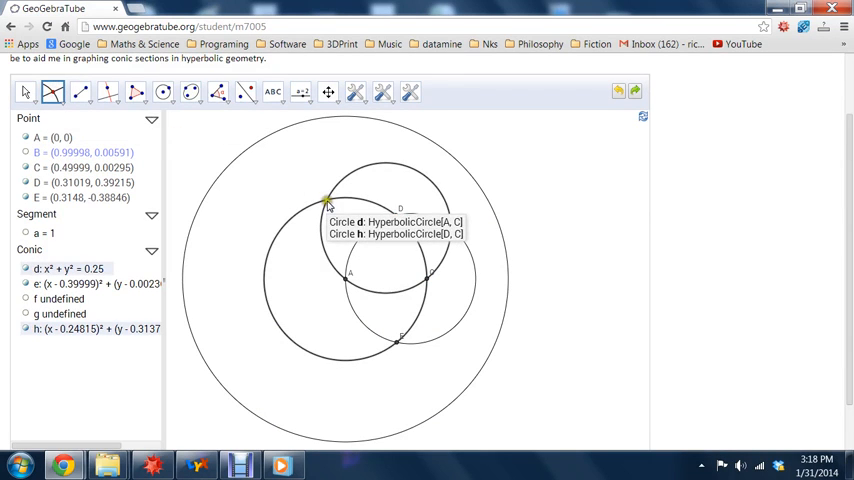
click(355, 92)
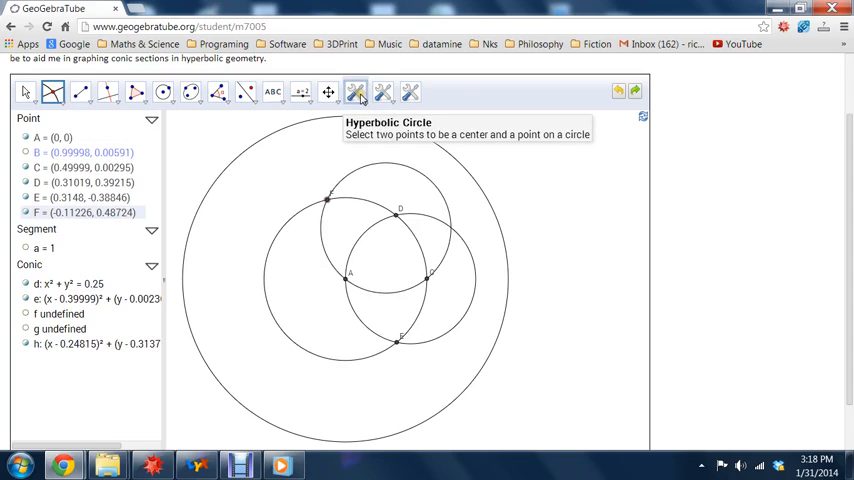
mouse_move(328, 200)
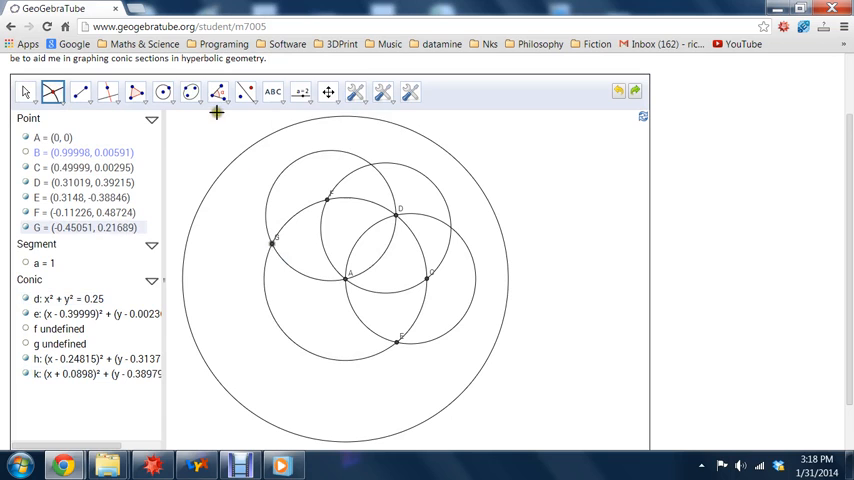
mouse_move(355, 92)
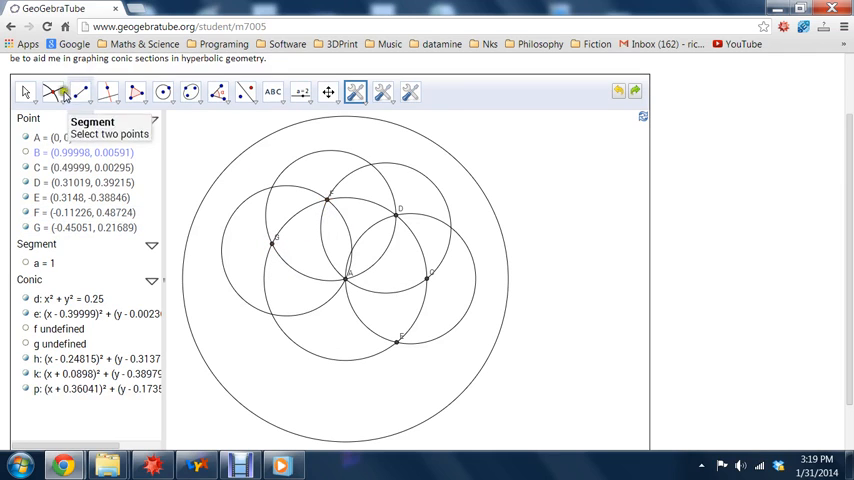
click(52, 91)
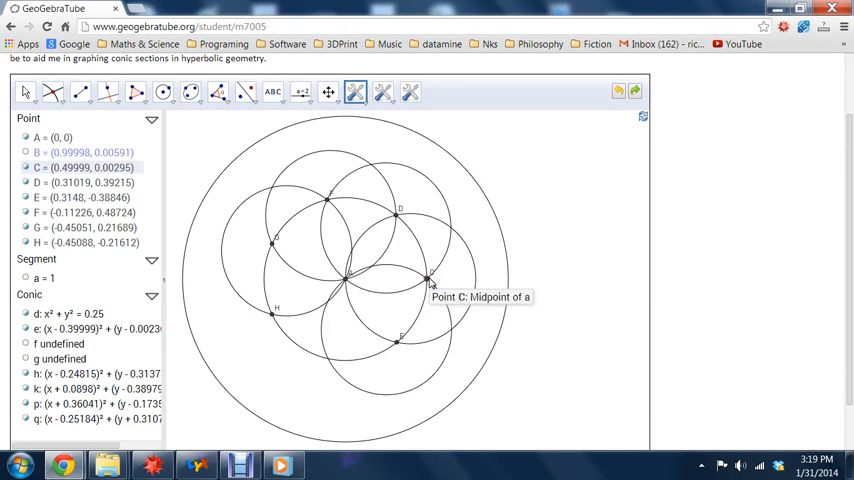
click(52, 92)
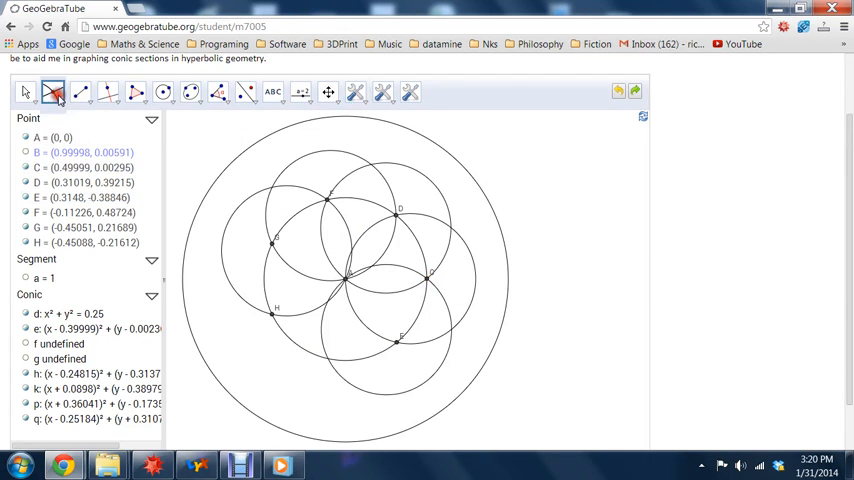
click(325, 358)
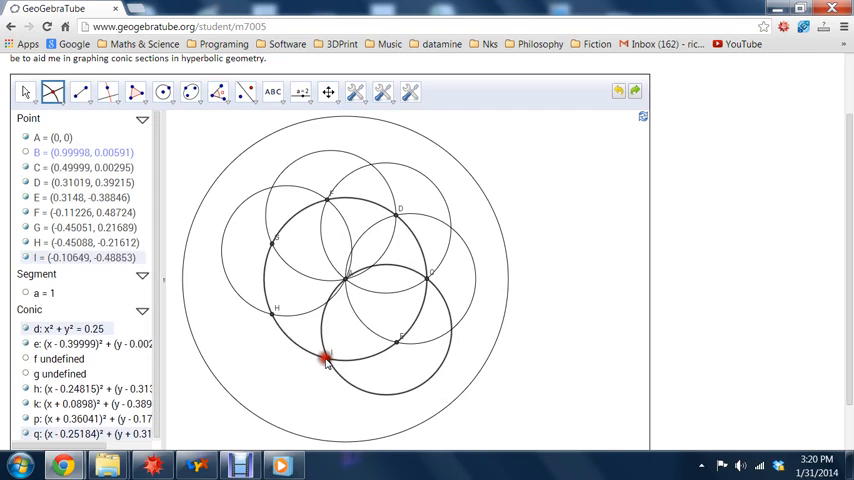
click(355, 91)
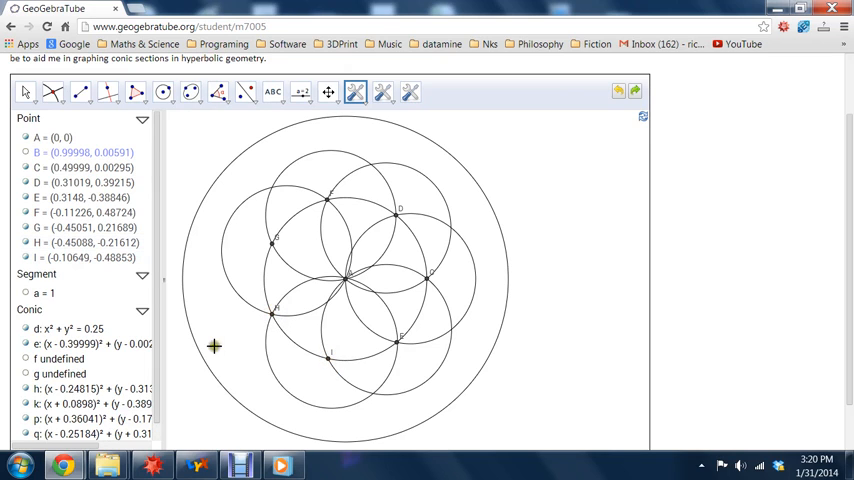
mouse_move(249, 355)
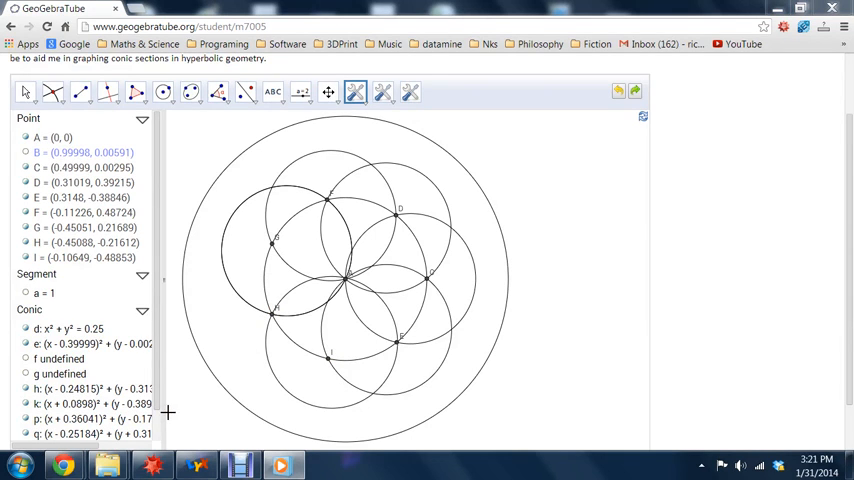
mouse_move(355, 92)
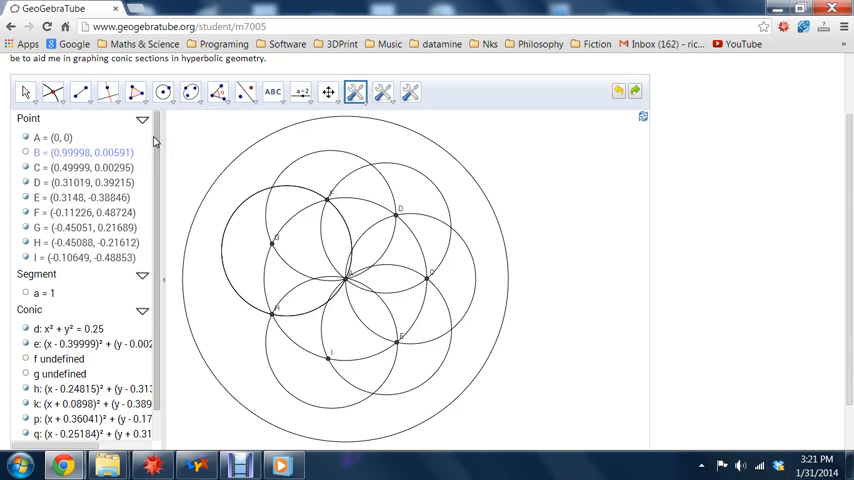
mouse_move(159, 149)
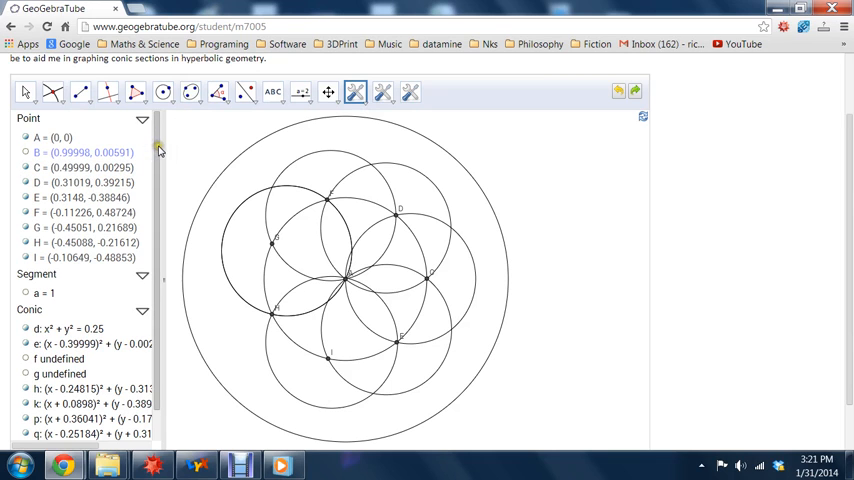
Step: Hide construction circles r, e and d in the Algebra view
scroll(down, 3)
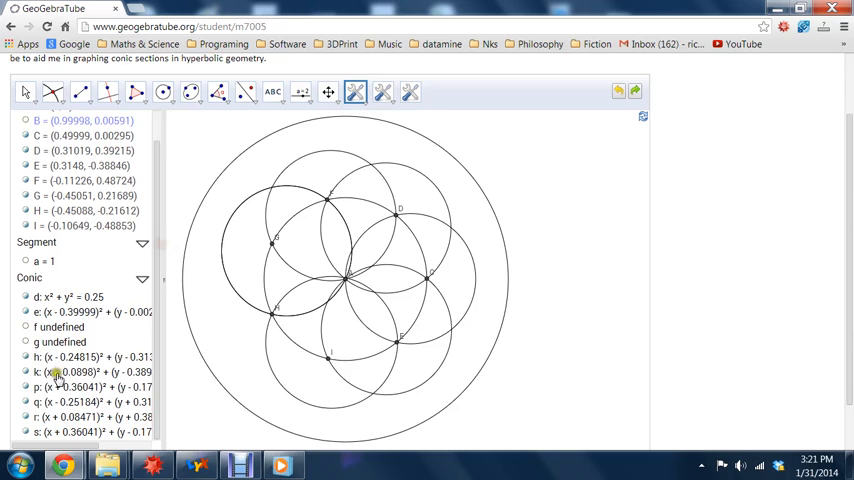
click(26, 357)
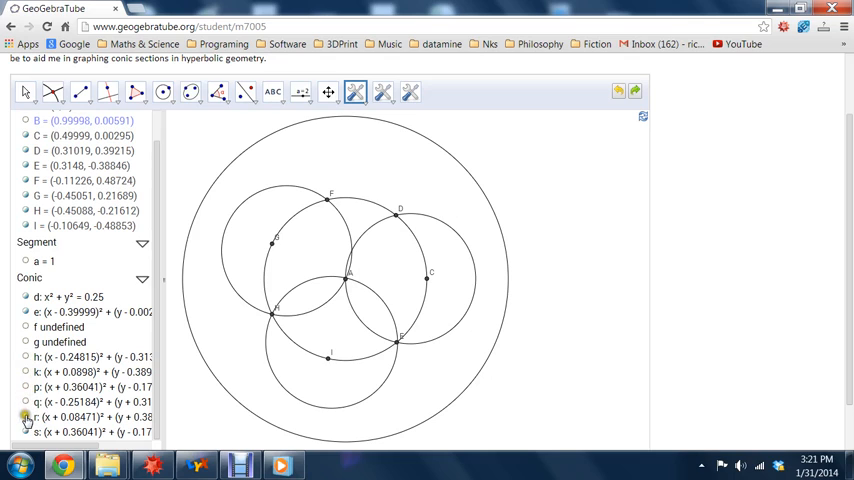
click(25, 357)
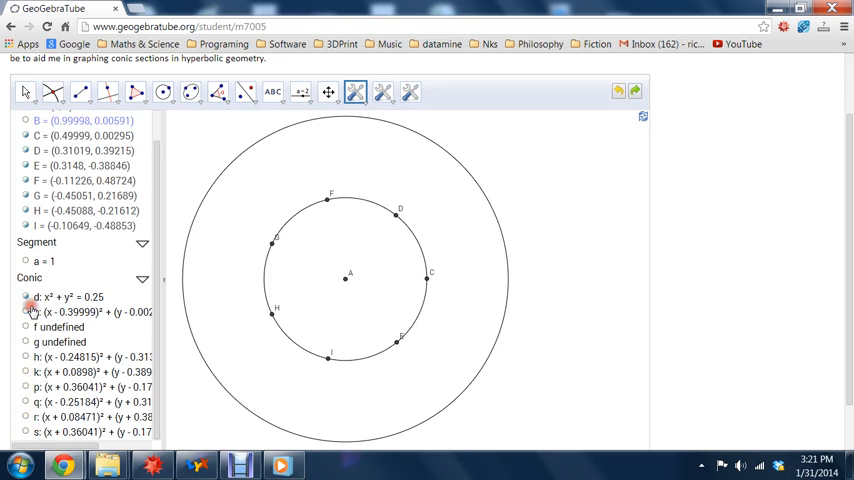
click(26, 297)
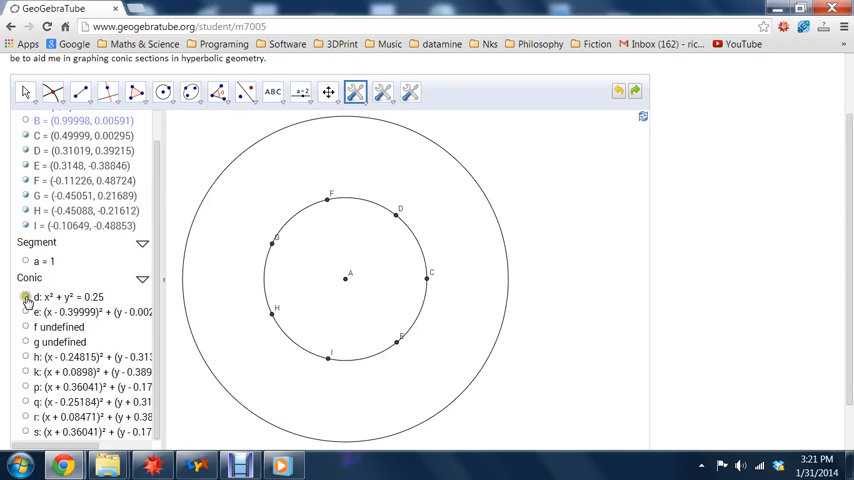
click(355, 92)
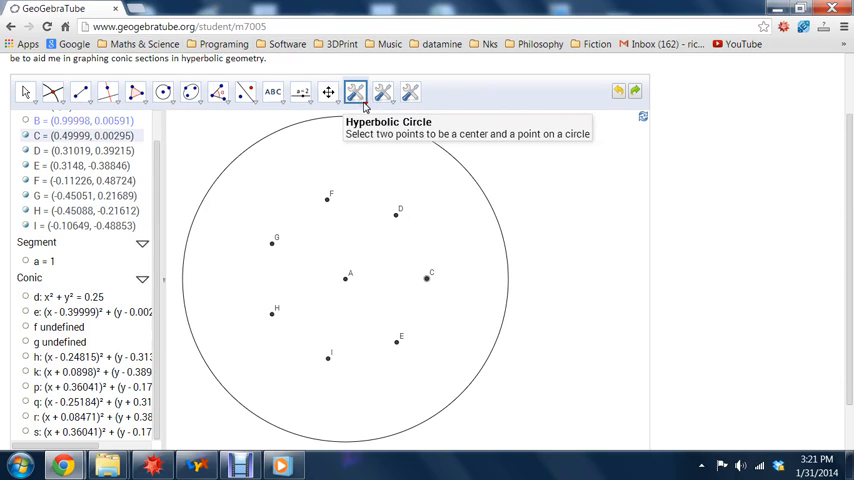
Step: Draw hyperbolic segments between heptagon vertices, including G to H and E to I
click(354, 92)
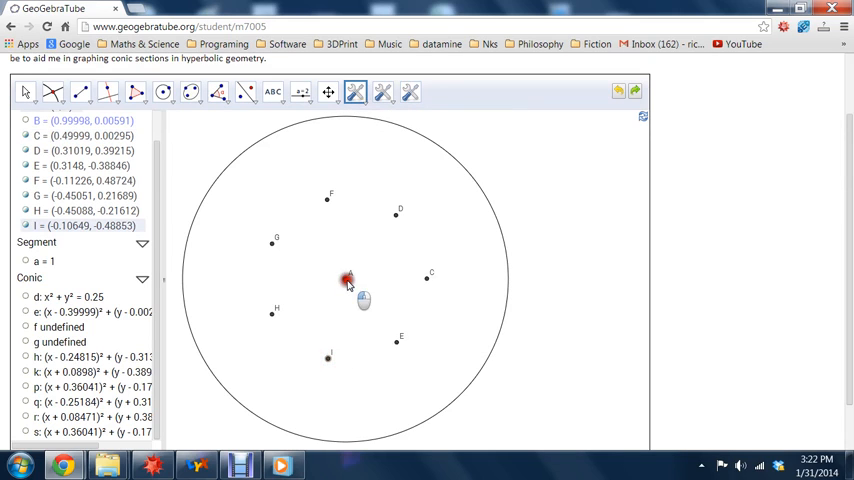
mouse_move(347, 280)
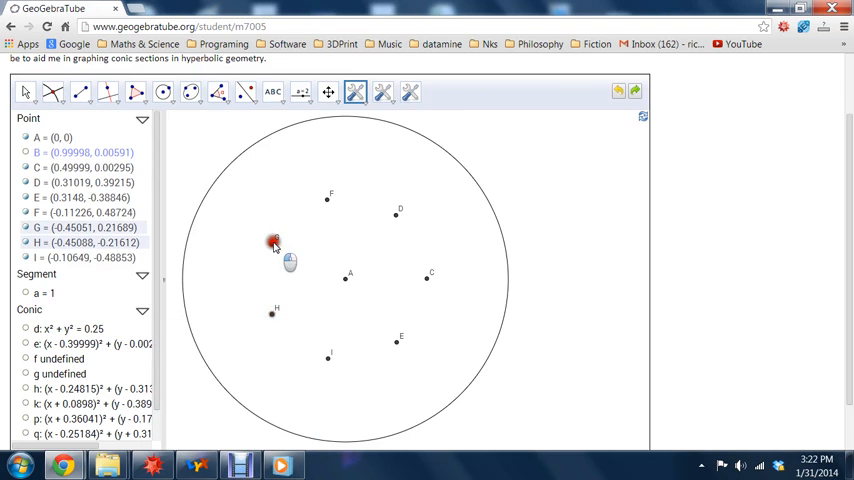
drag(273, 243, 325, 200)
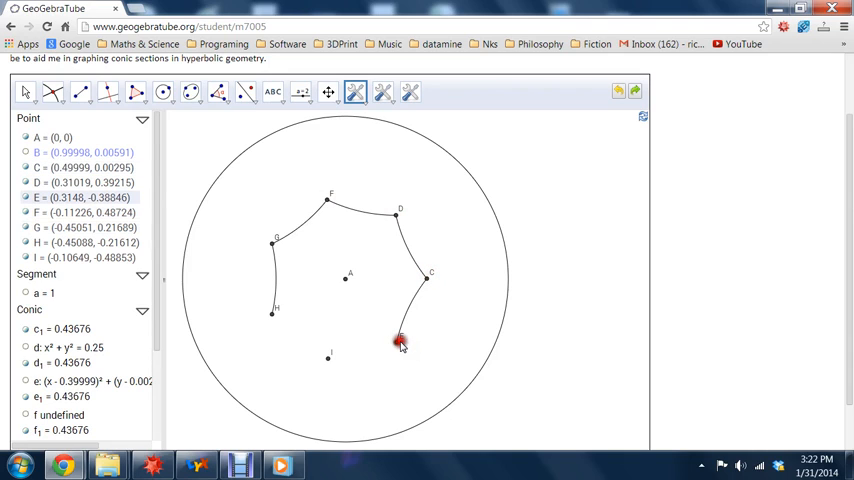
drag(400, 340, 330, 357)
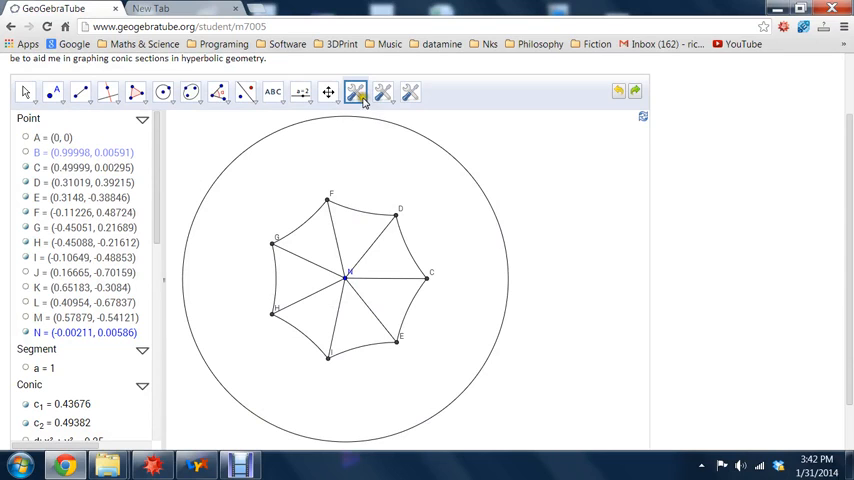
Step: Draw hyperbolic circles around E and neighbouring vertices, producing new points O and P
click(355, 91)
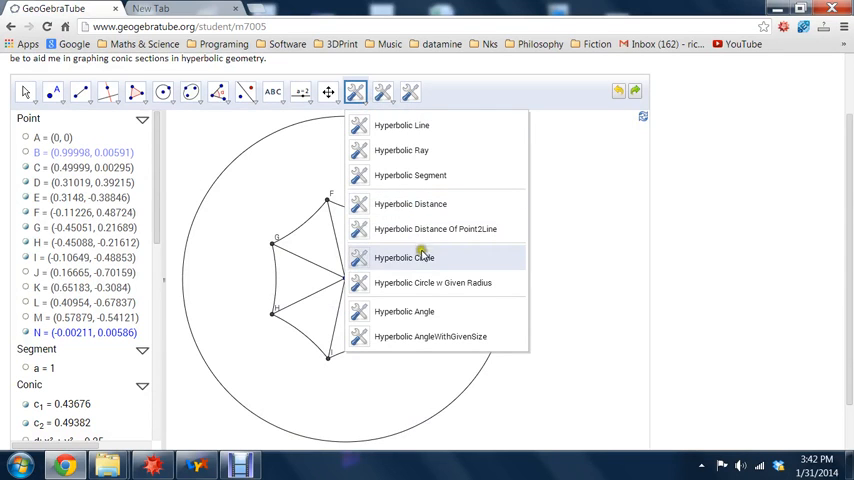
click(404, 257)
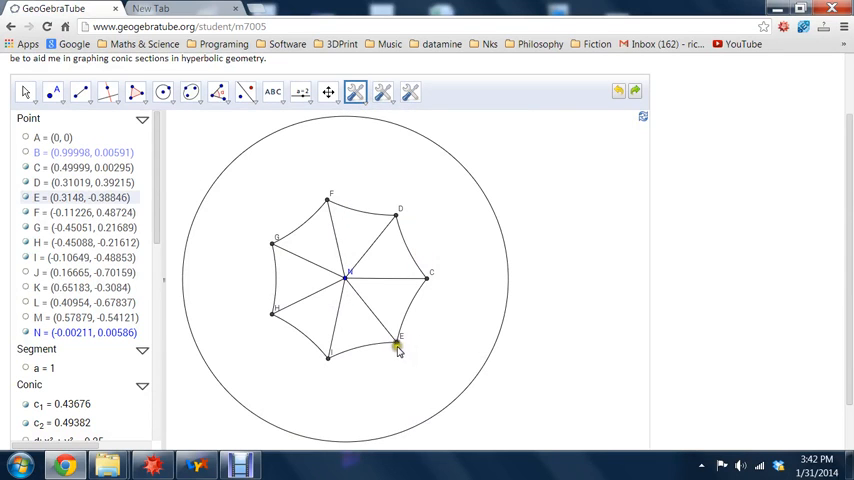
drag(398, 348, 426, 287)
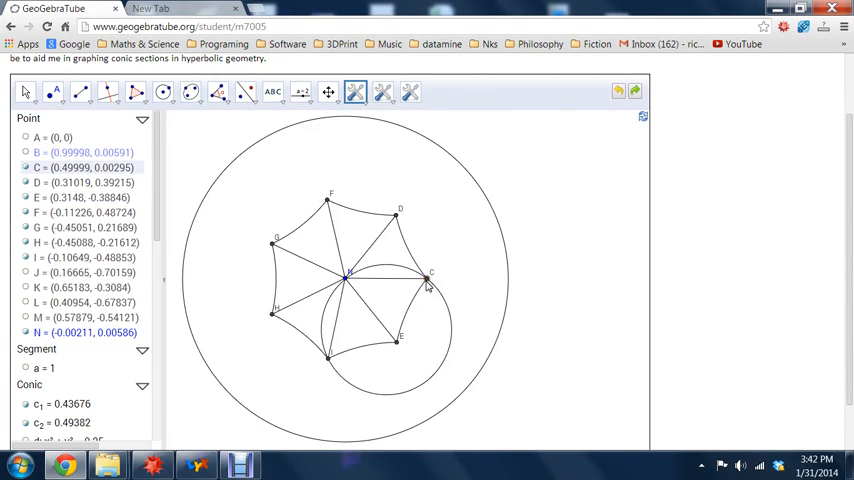
mouse_move(430, 273)
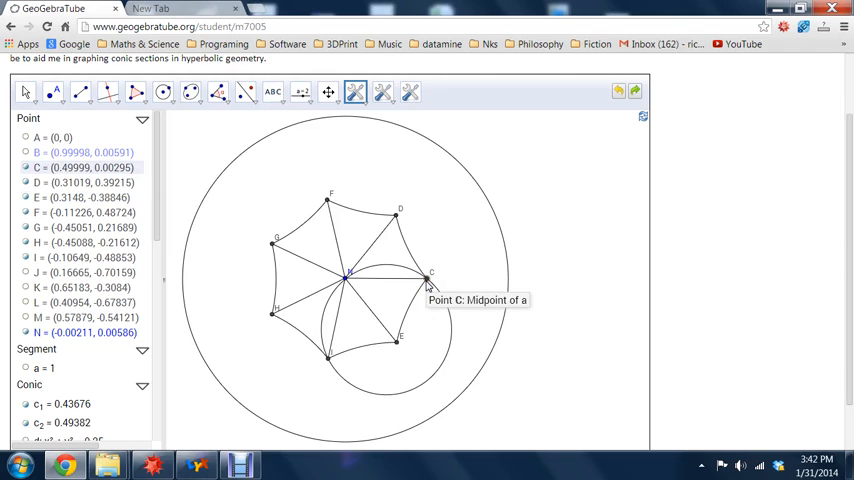
mouse_move(520, 275)
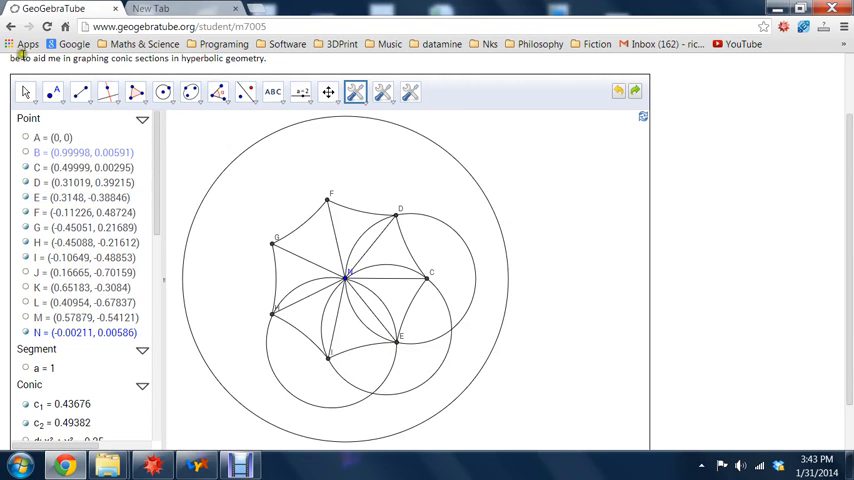
click(56, 92)
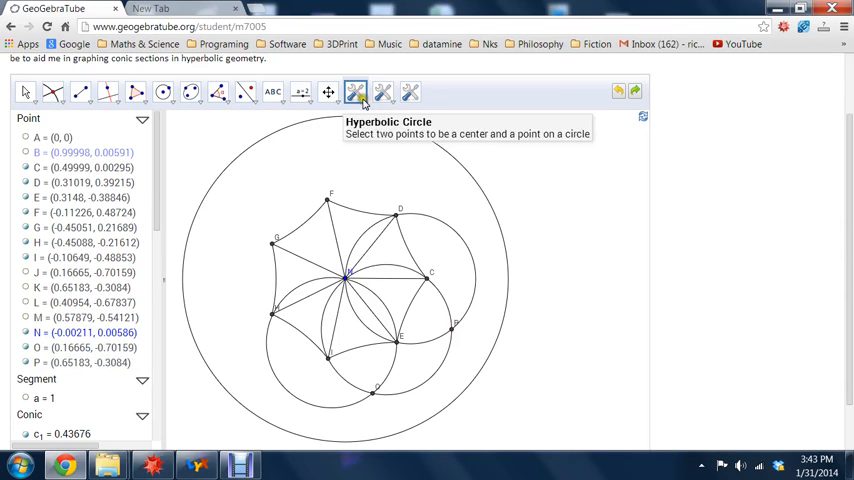
click(355, 92)
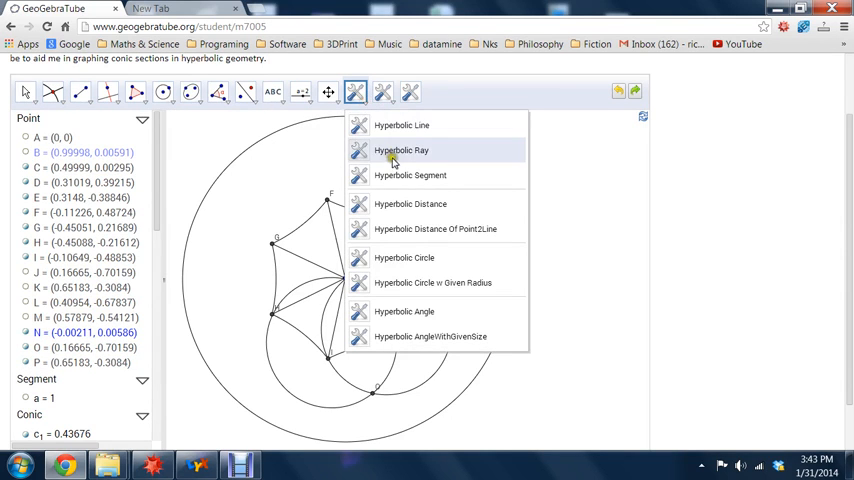
mouse_move(416, 258)
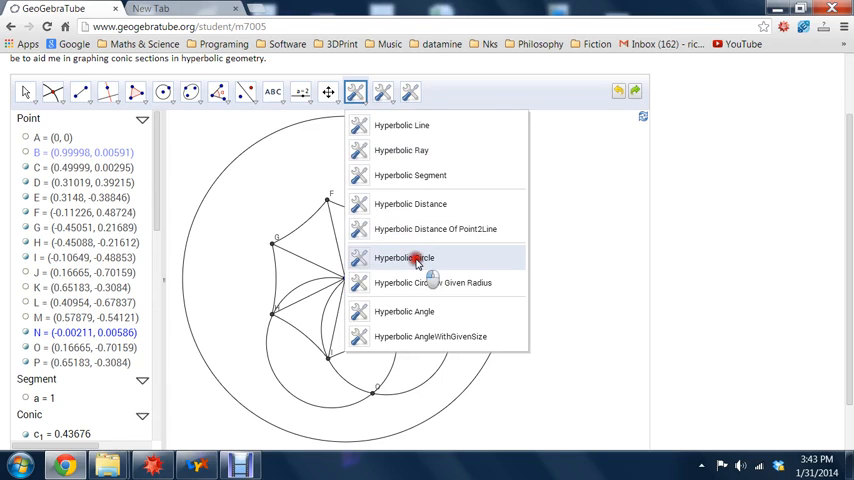
click(404, 258)
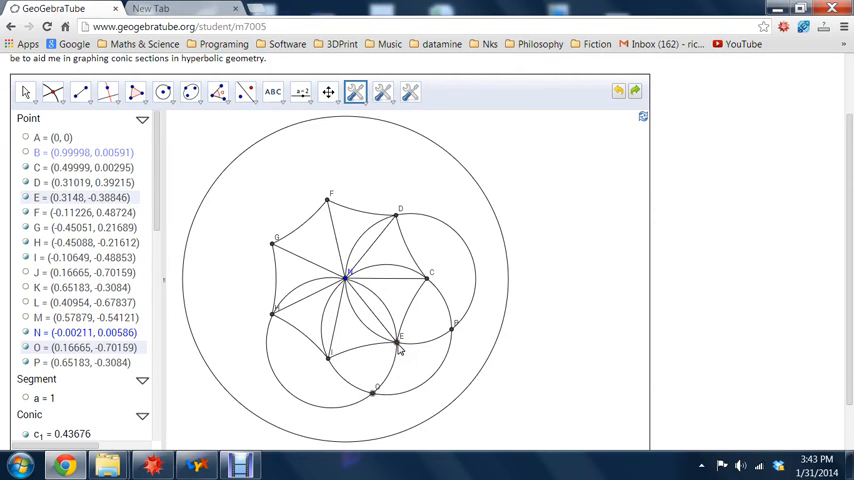
mouse_move(400, 349)
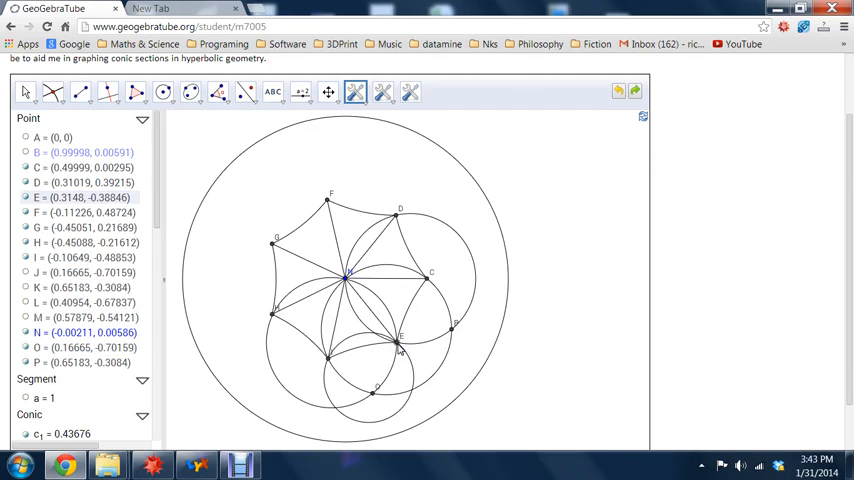
click(452, 332)
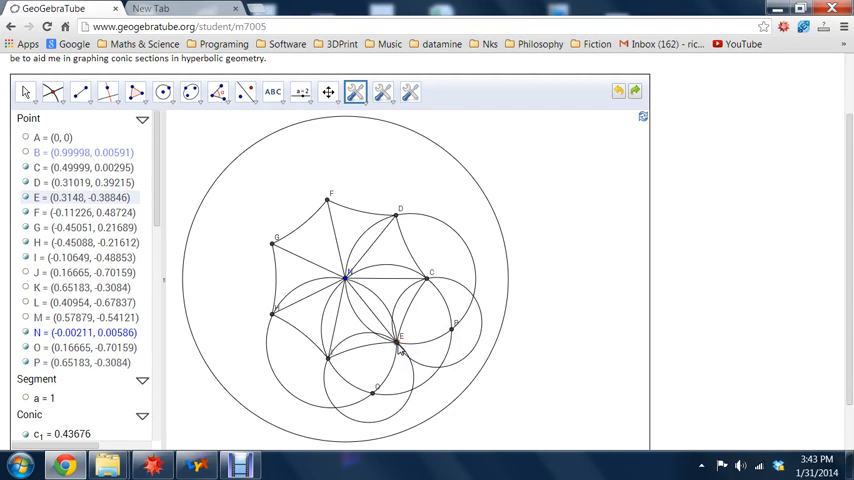
mouse_move(53, 91)
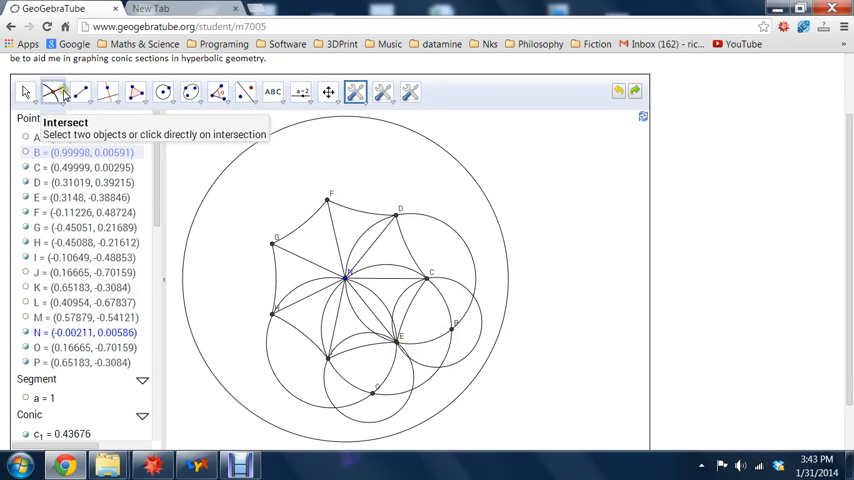
mouse_move(412, 388)
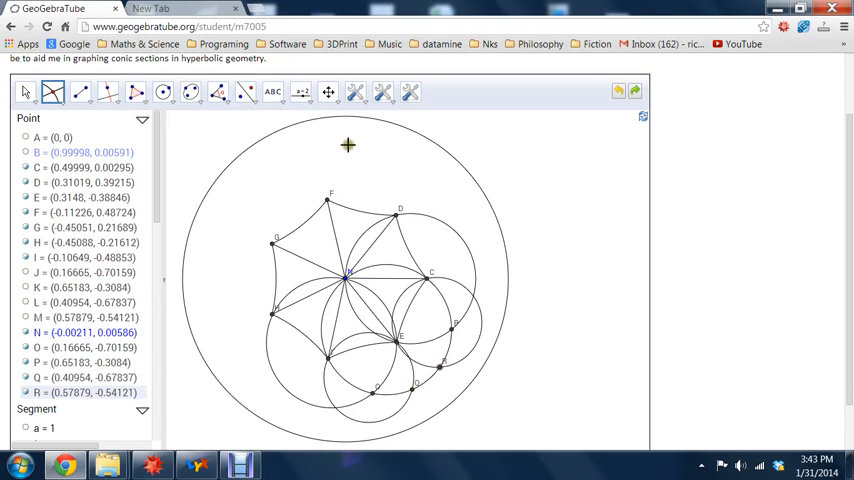
mouse_move(355, 92)
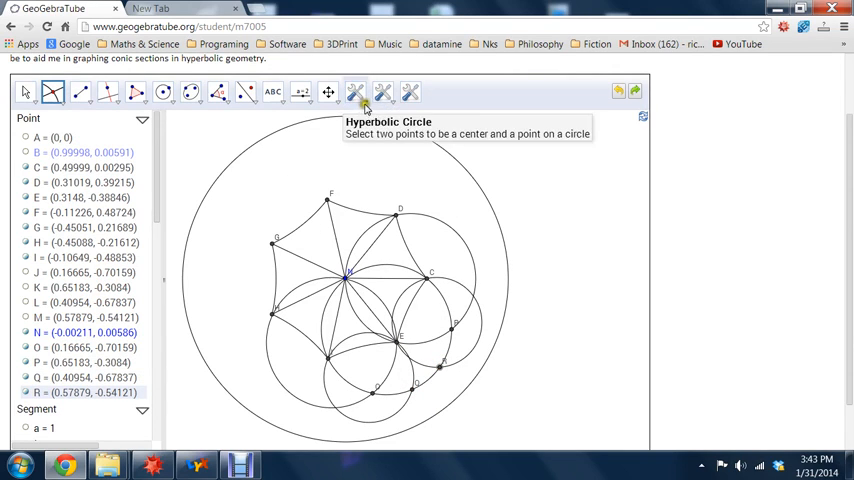
Step: Choose the Hyperbolic Circle tool from the hyperbolic constructions dropdown
click(356, 92)
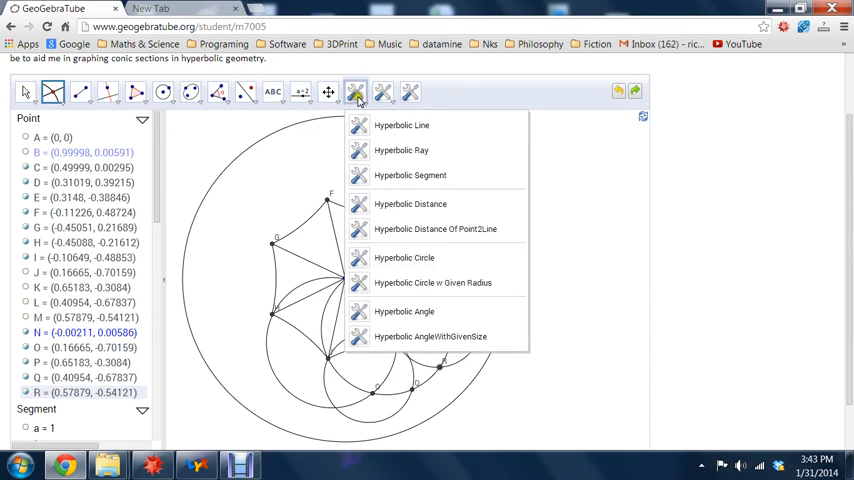
mouse_move(410, 258)
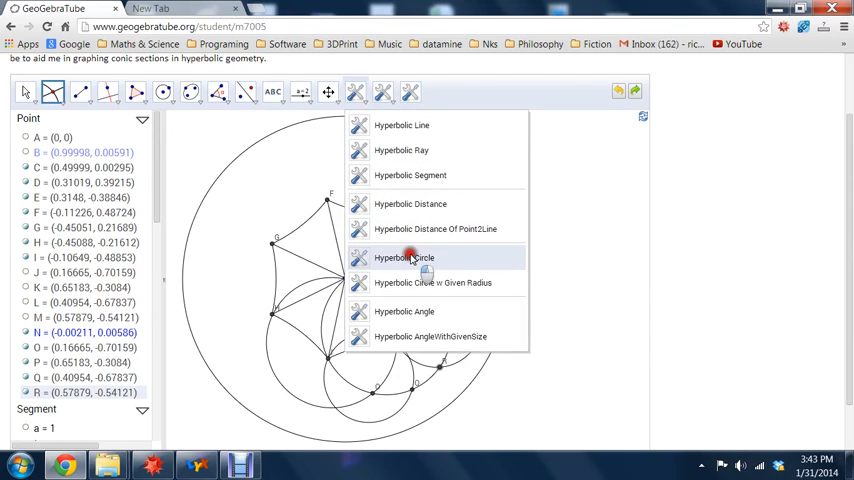
click(404, 257)
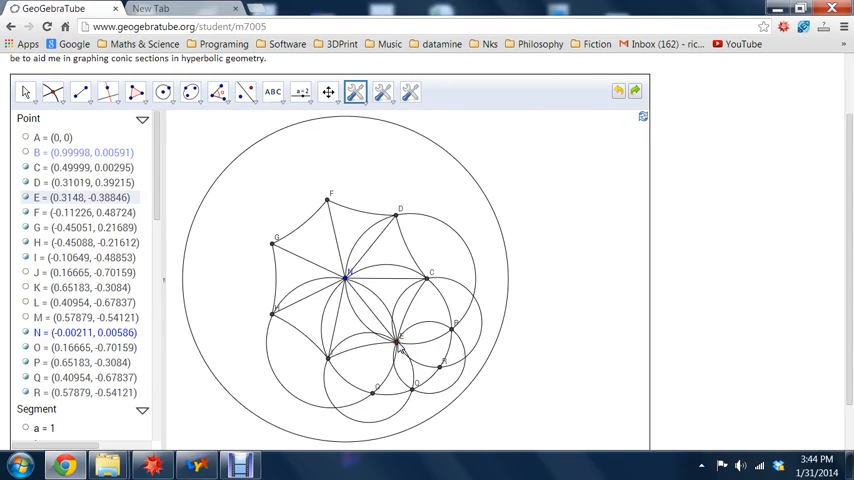
mouse_move(603, 262)
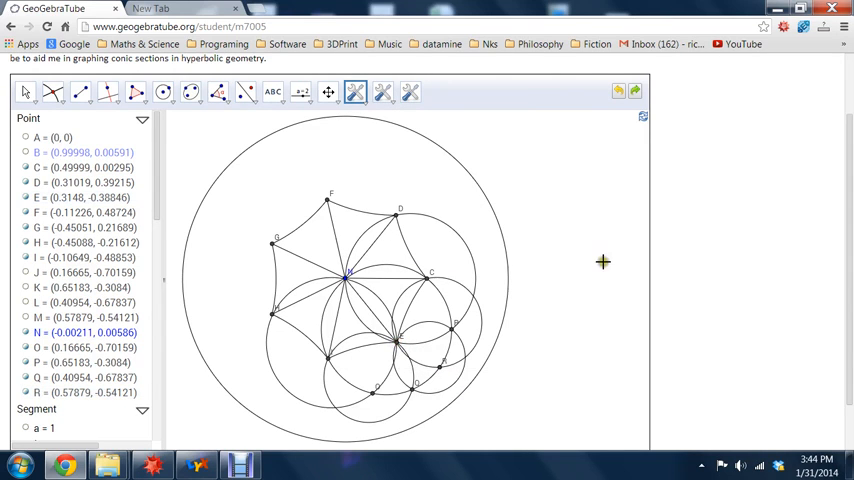
mouse_move(603, 262)
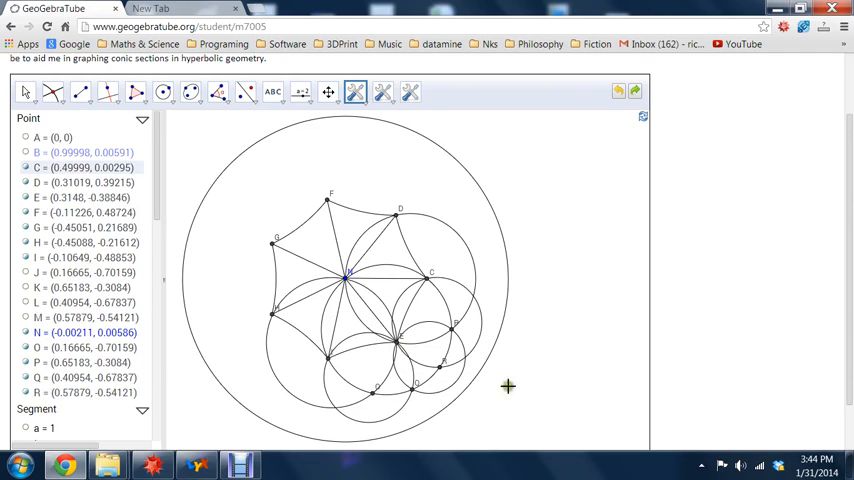
Step: Hide the construction circle passing through C and P in the Algebra View
click(25, 91)
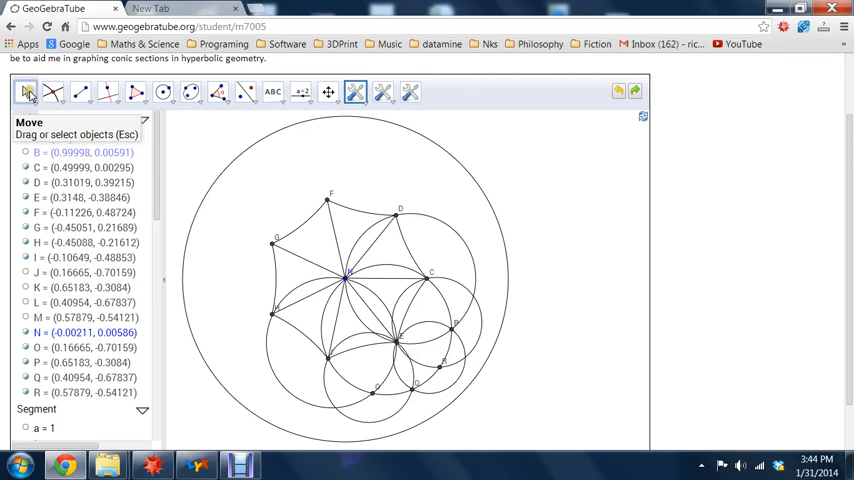
click(25, 92)
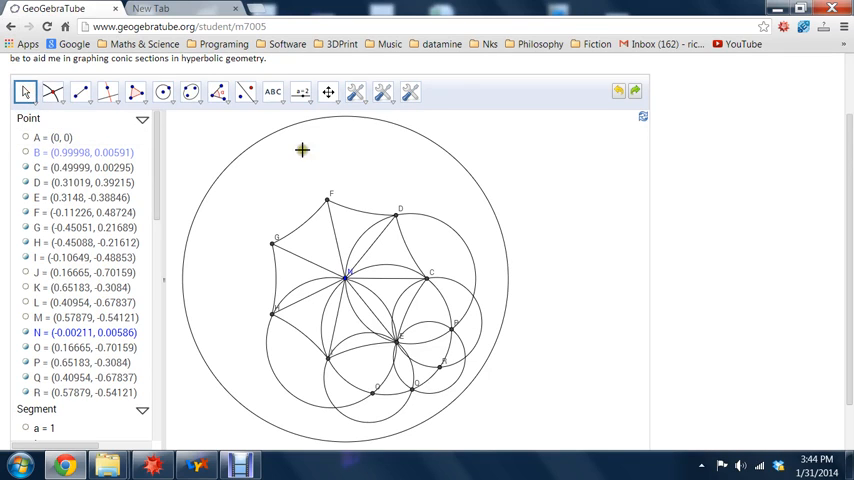
mouse_move(451, 232)
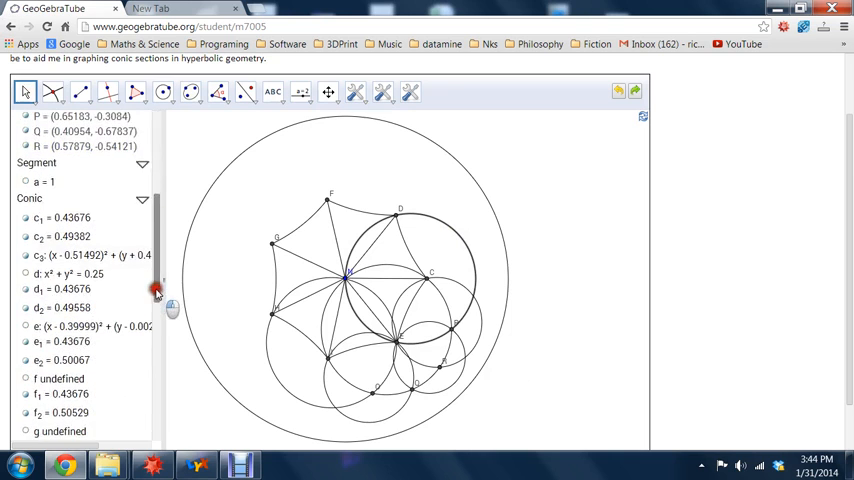
scroll(down, 3)
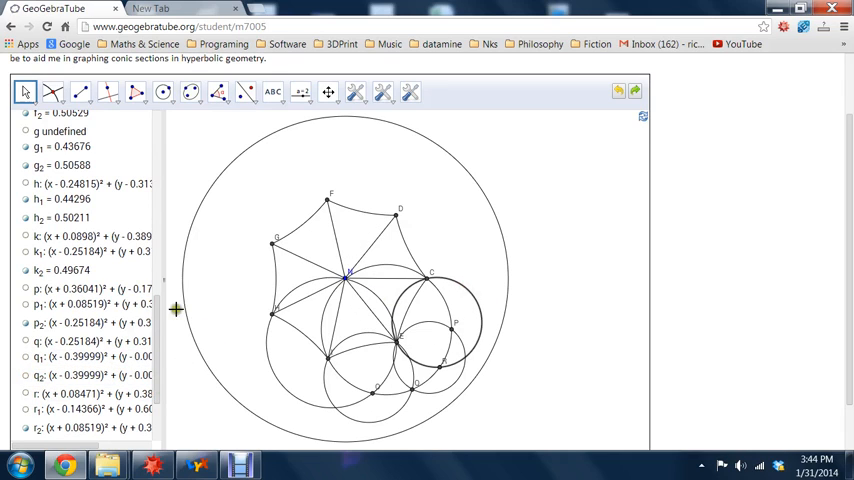
scroll(down, 3)
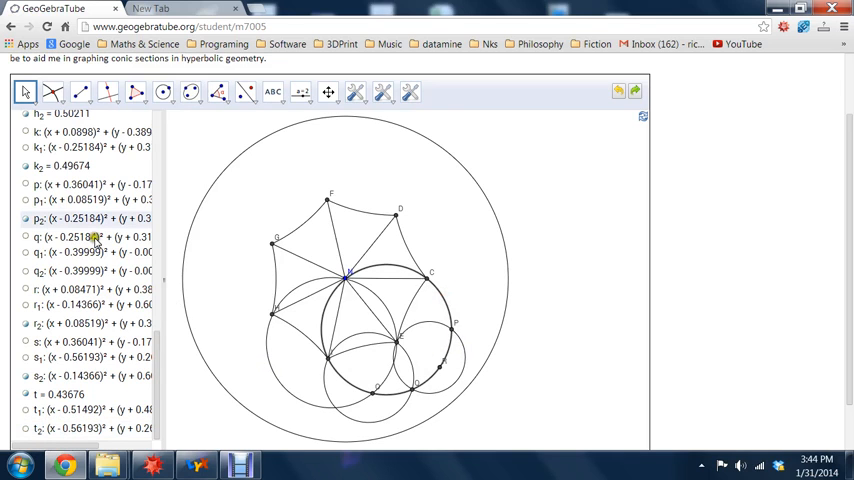
click(25, 218)
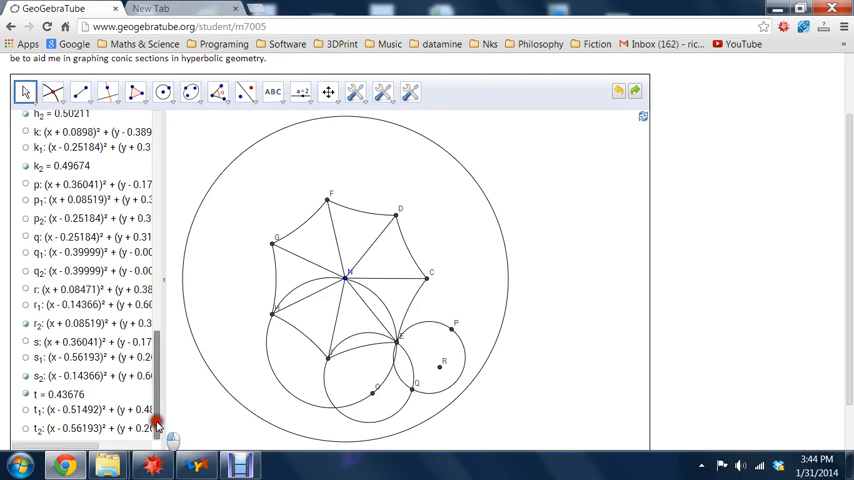
Step: Hide the remaining construction circles through O and Q and through H and E
scroll(up, 3)
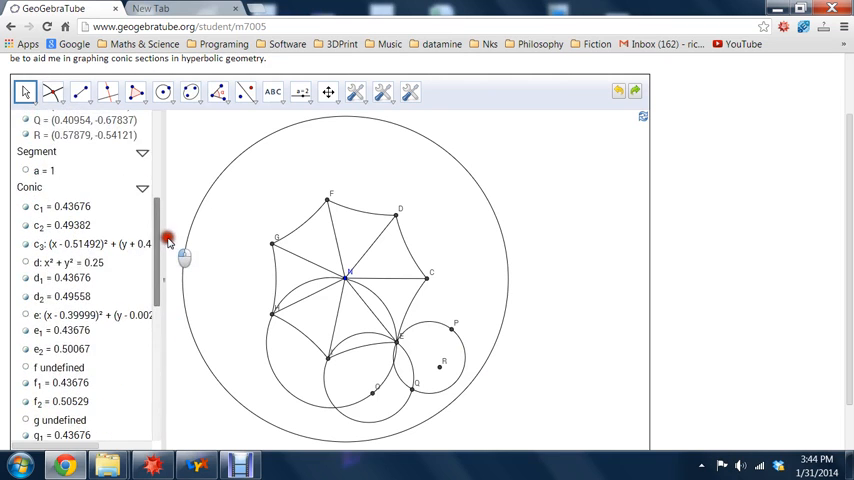
scroll(down, 3)
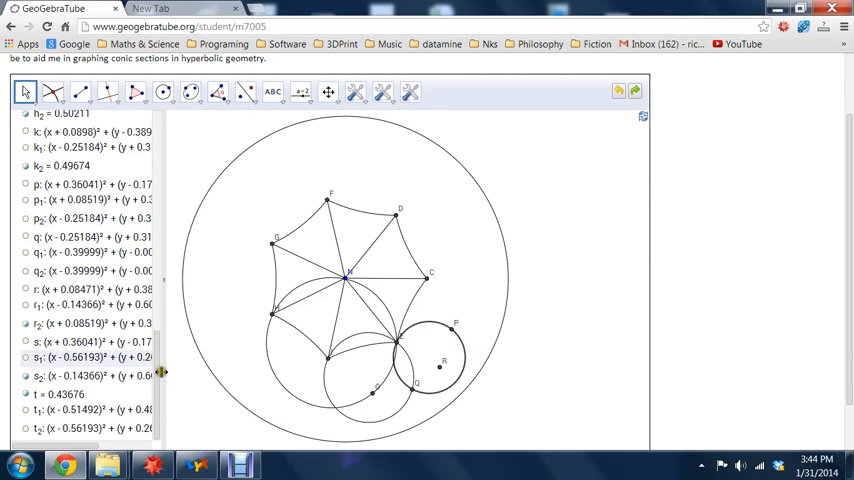
scroll(up, 3)
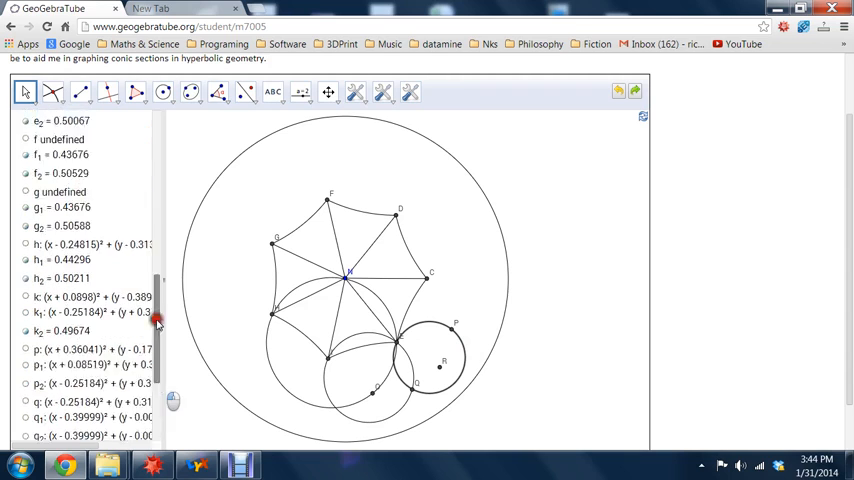
scroll(up, 3)
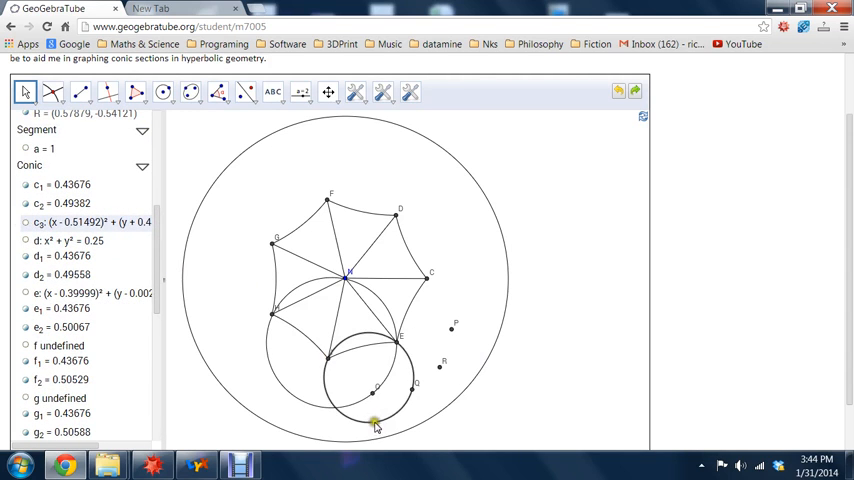
mouse_move(173, 363)
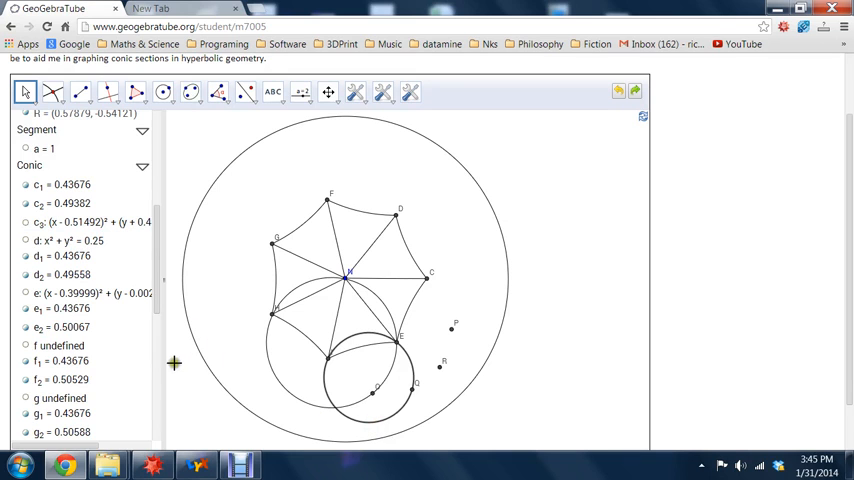
scroll(down, 3)
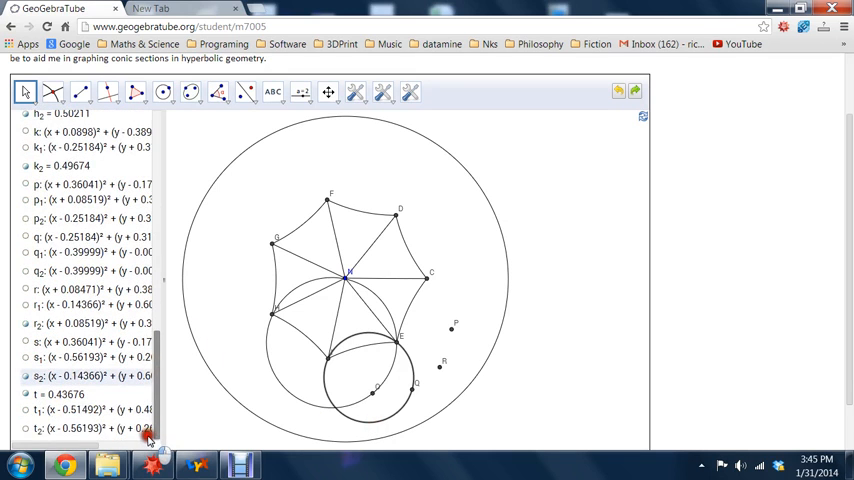
click(26, 375)
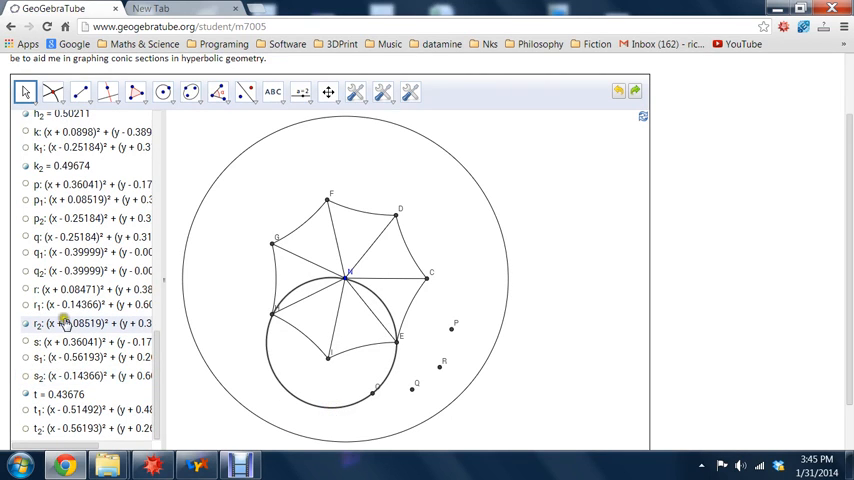
click(26, 323)
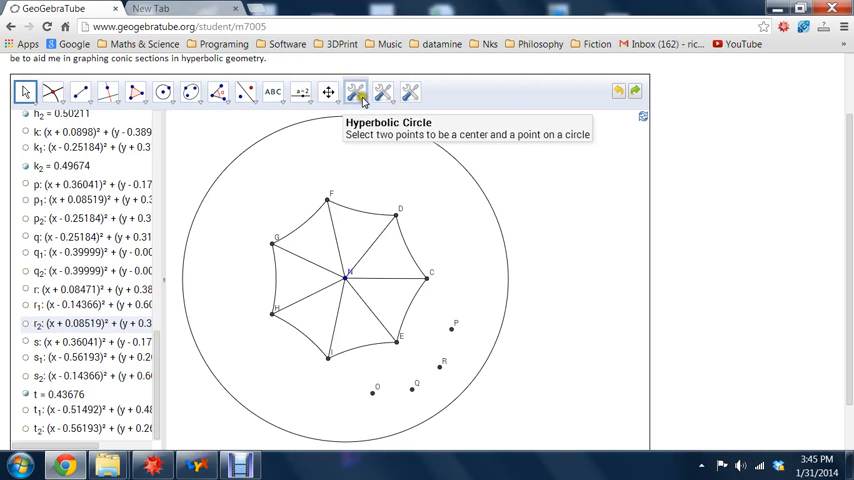
Step: Draw hyperbolic segments joining E to O and Q to R
click(383, 92)
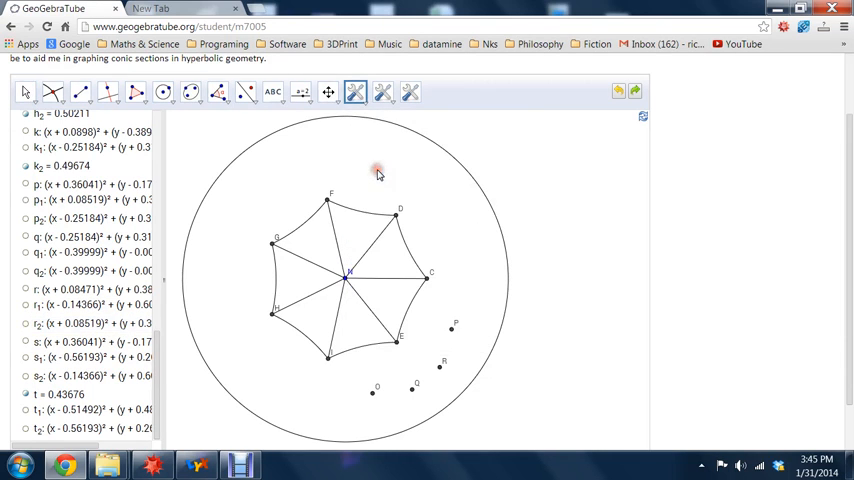
mouse_move(458, 246)
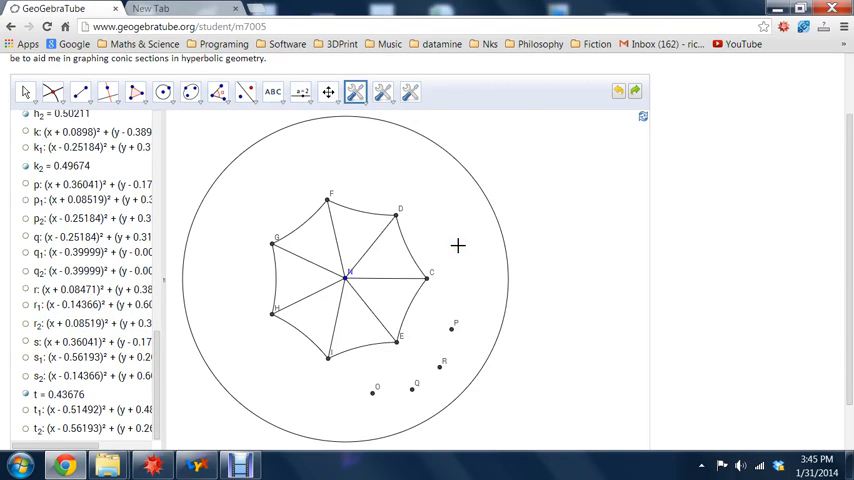
mouse_move(413, 321)
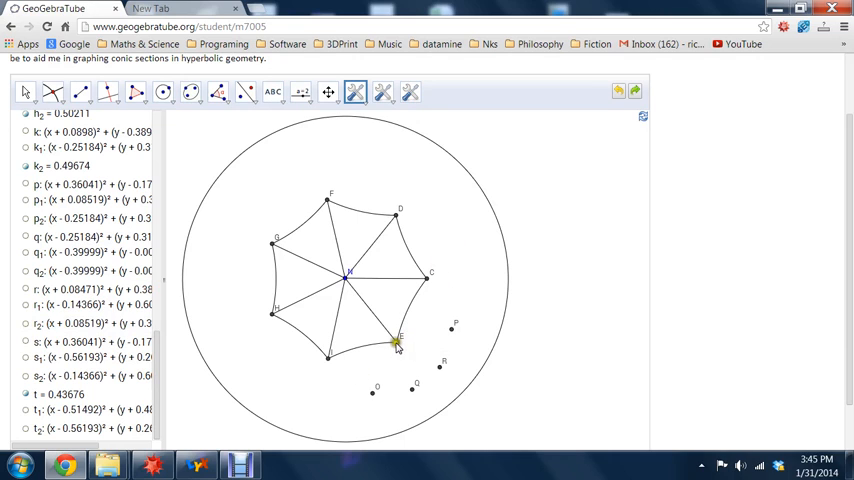
drag(395, 345, 373, 393)
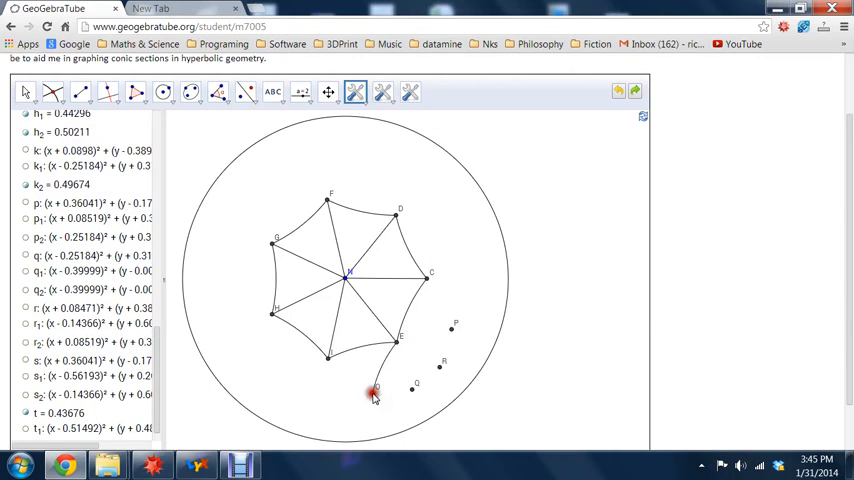
mouse_move(374, 390)
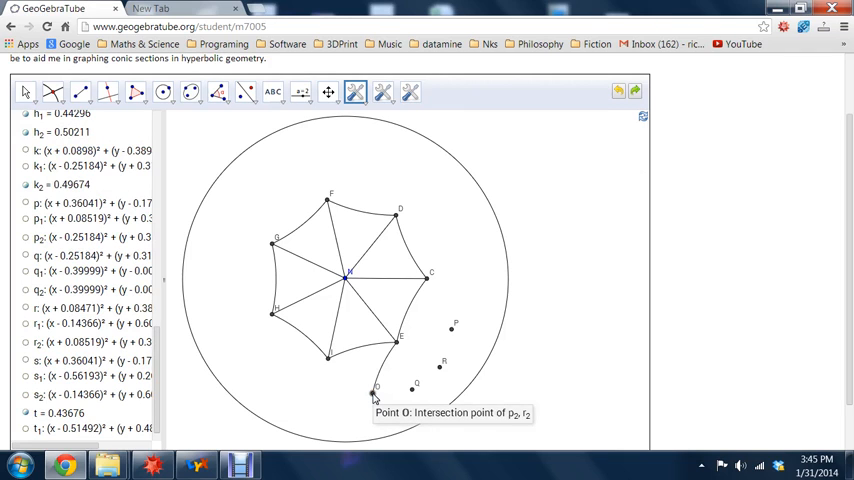
mouse_move(327, 360)
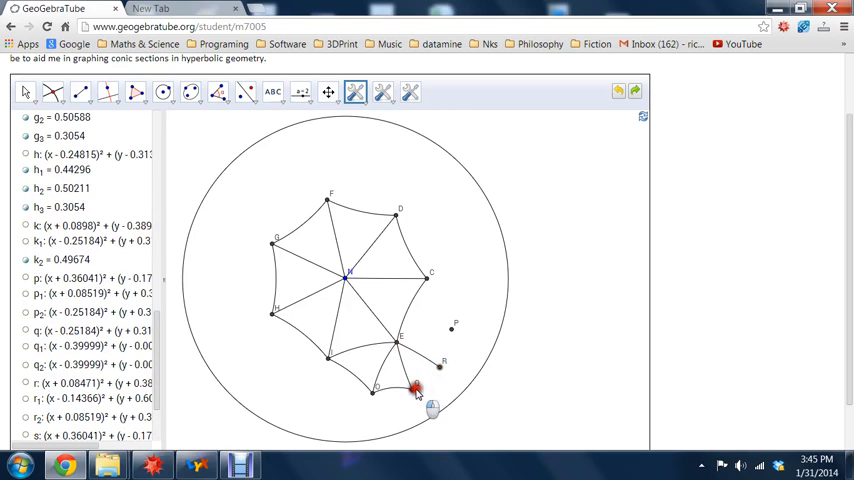
drag(415, 388, 443, 345)
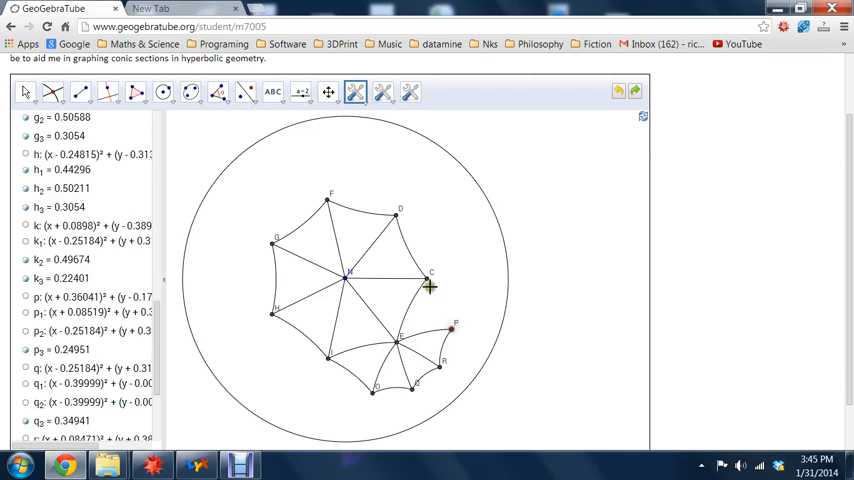
mouse_move(478, 277)
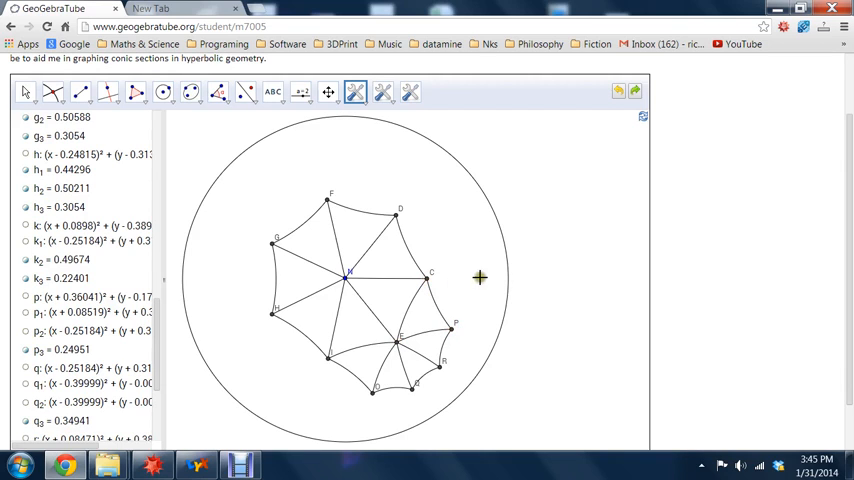
mouse_move(490, 277)
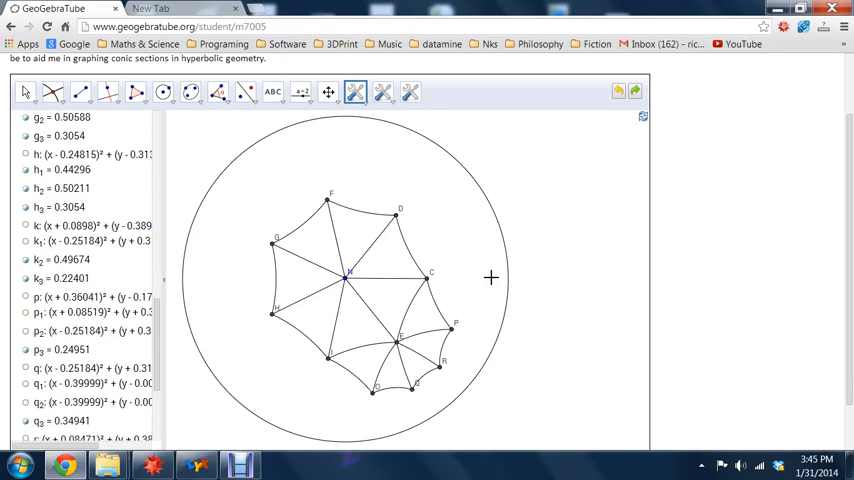
mouse_move(547, 290)
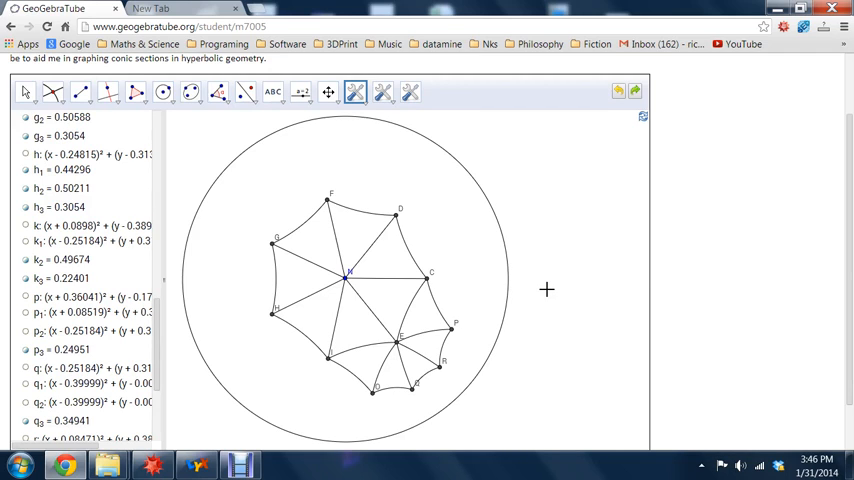
mouse_move(365, 307)
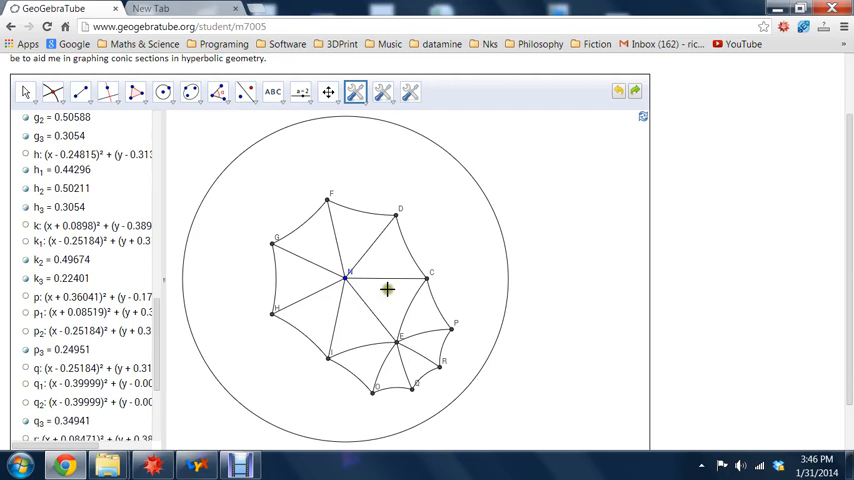
mouse_move(351, 234)
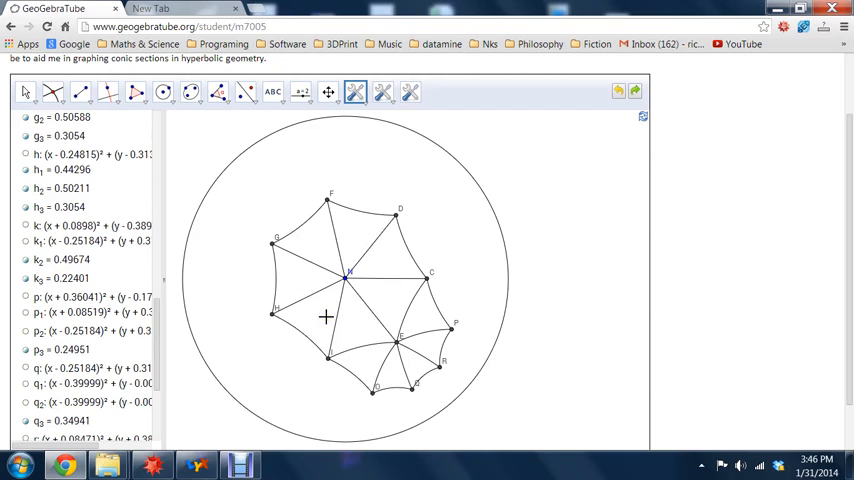
mouse_move(398, 363)
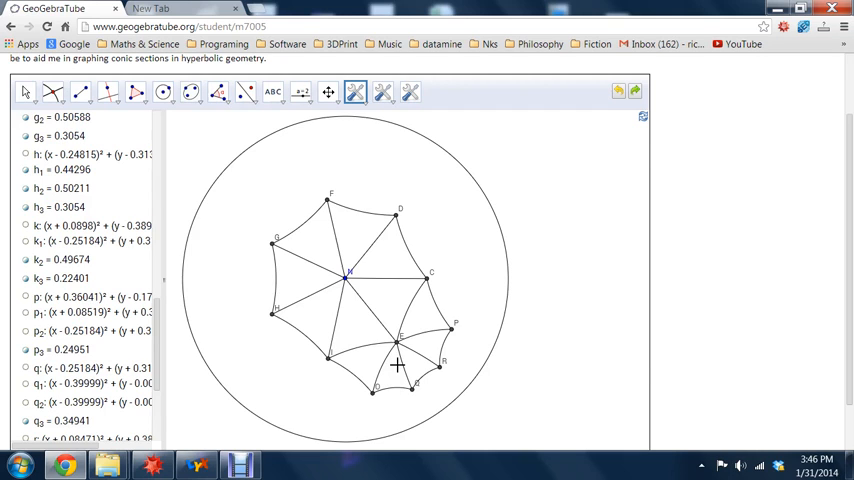
mouse_move(339, 372)
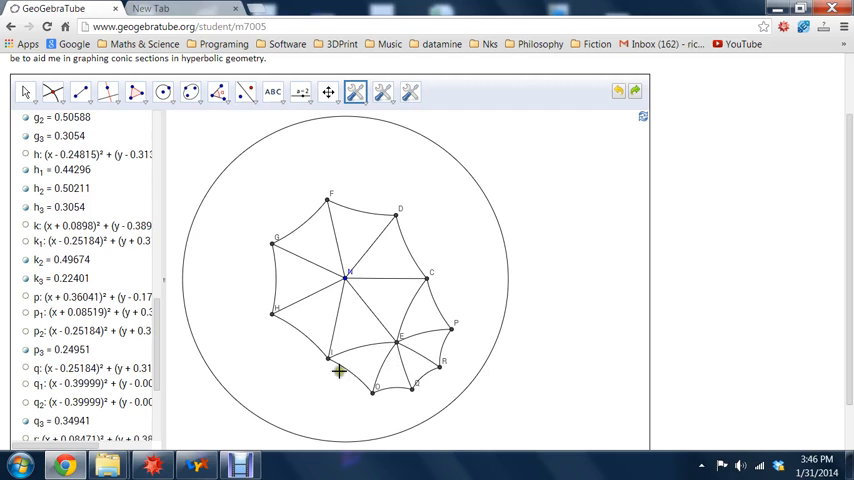
mouse_move(457, 273)
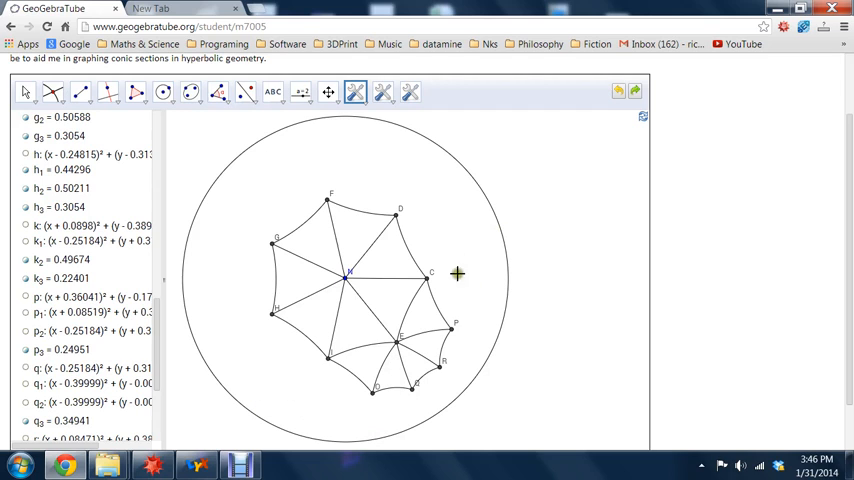
mouse_move(565, 281)
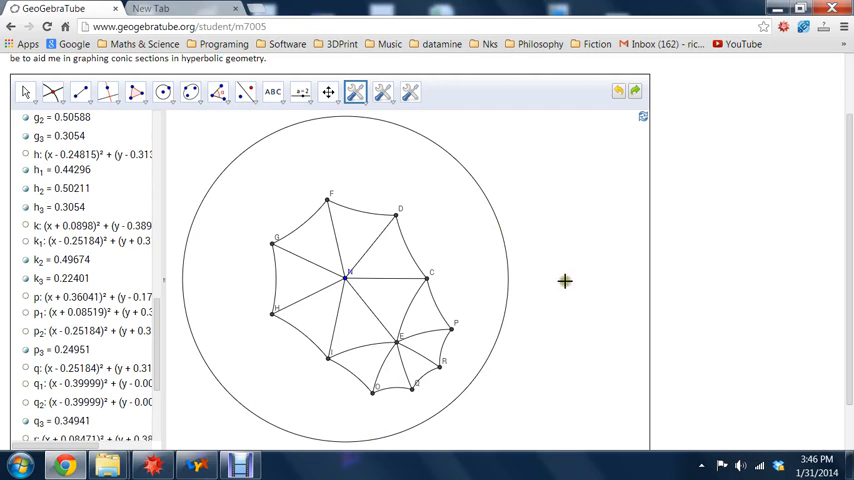
mouse_move(642, 206)
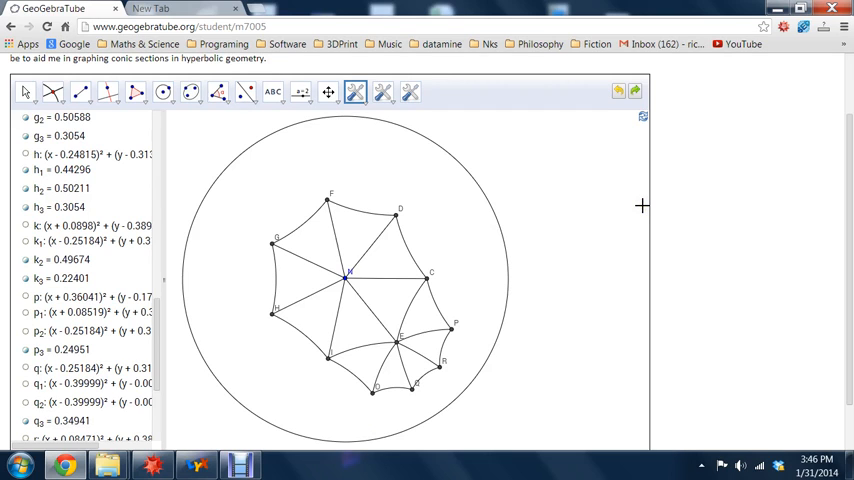